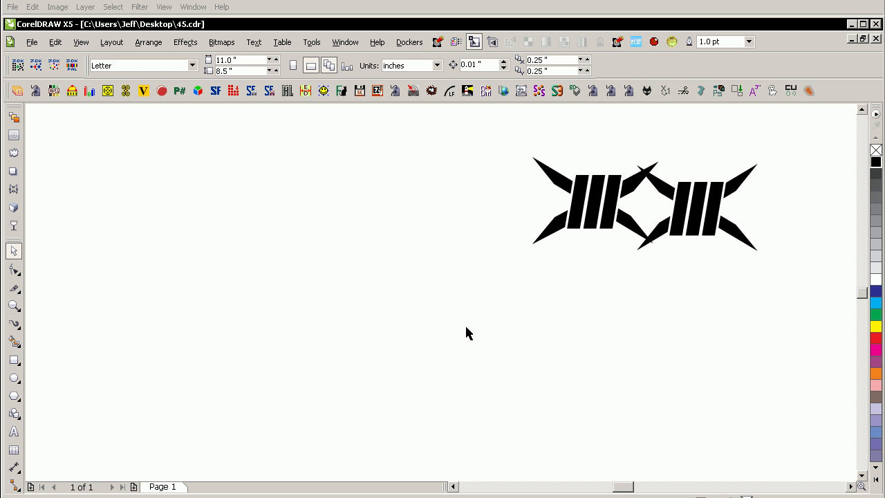
pyautogui.moveTo(201, 219)
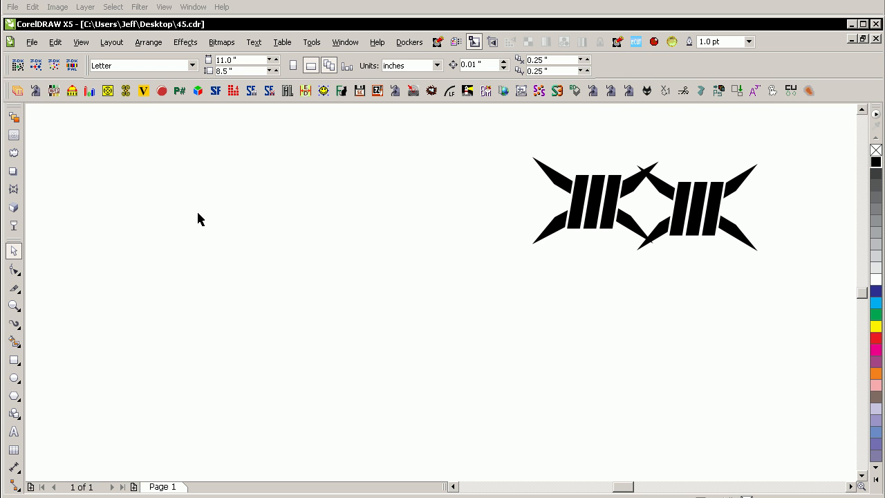
pyautogui.moveTo(627, 254)
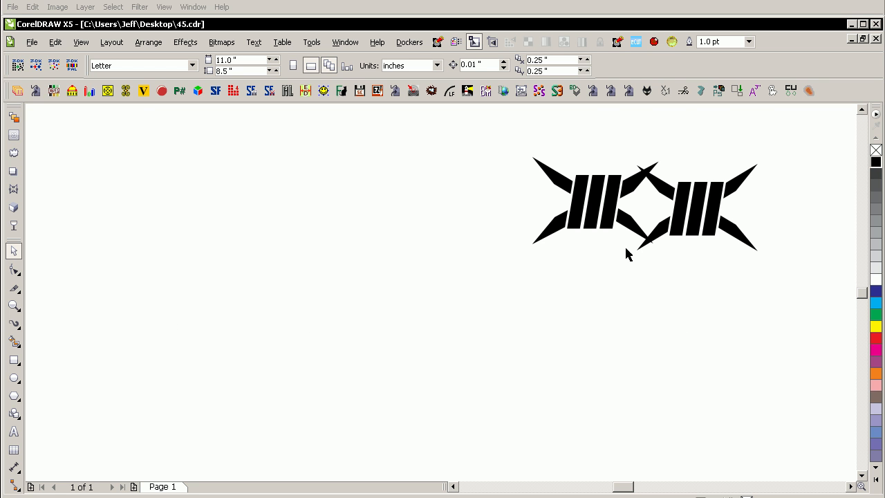
pyautogui.moveTo(30, 393)
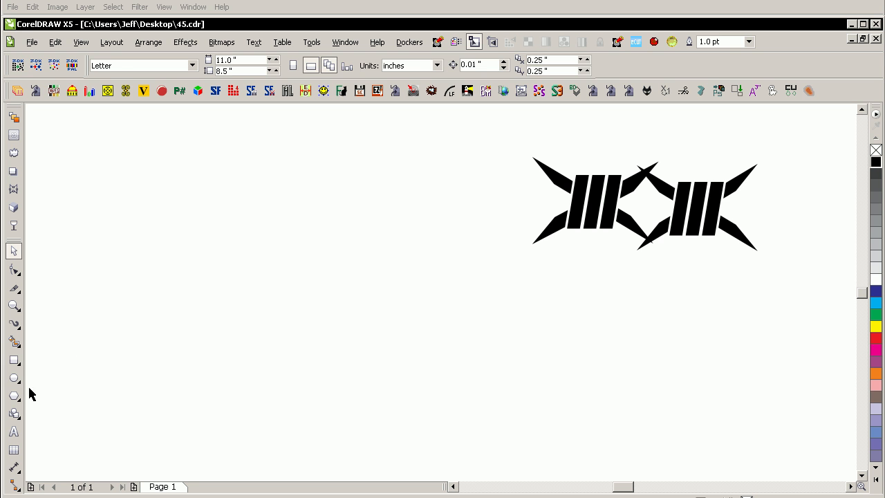
# Step: Draw a rectangle left of the barbed-wire shape with 0.045" corners and a 3.0 pt outline
pyautogui.click(14, 358)
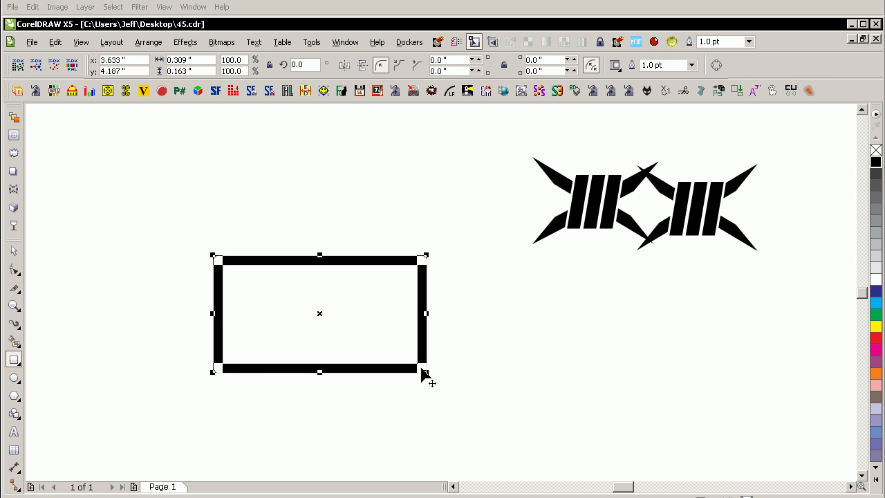
pyautogui.moveTo(425, 371); pyautogui.dragTo(392, 371)
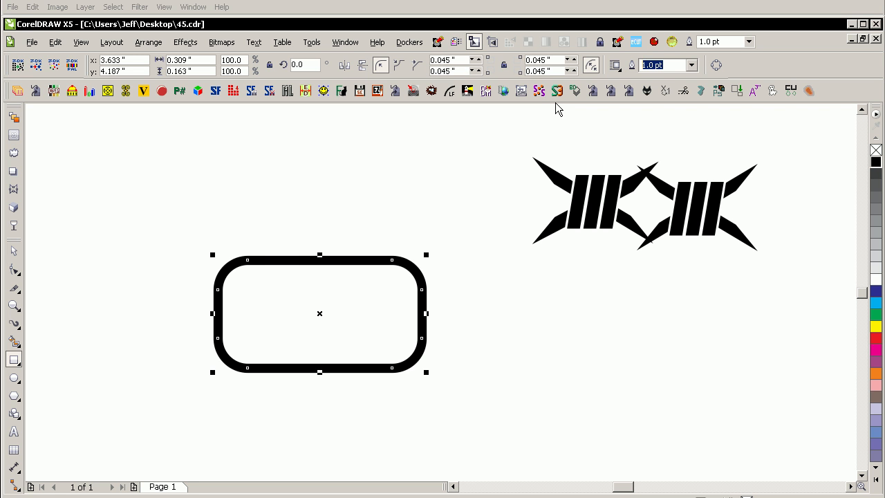
pyautogui.write('3.0 pt')
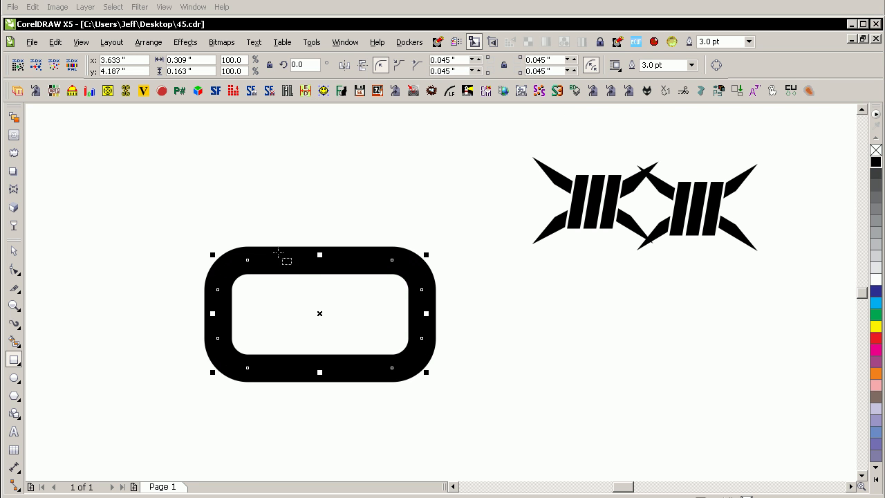
pyautogui.moveTo(282, 295)
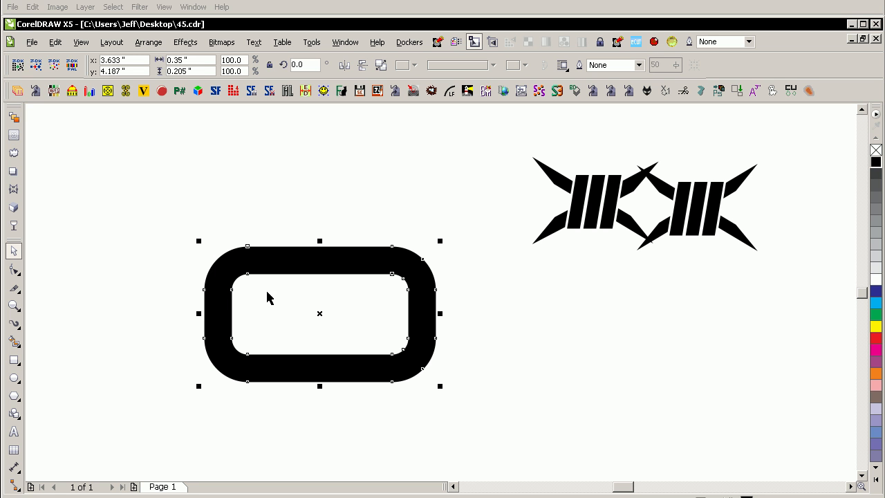
pyautogui.moveTo(319, 220)
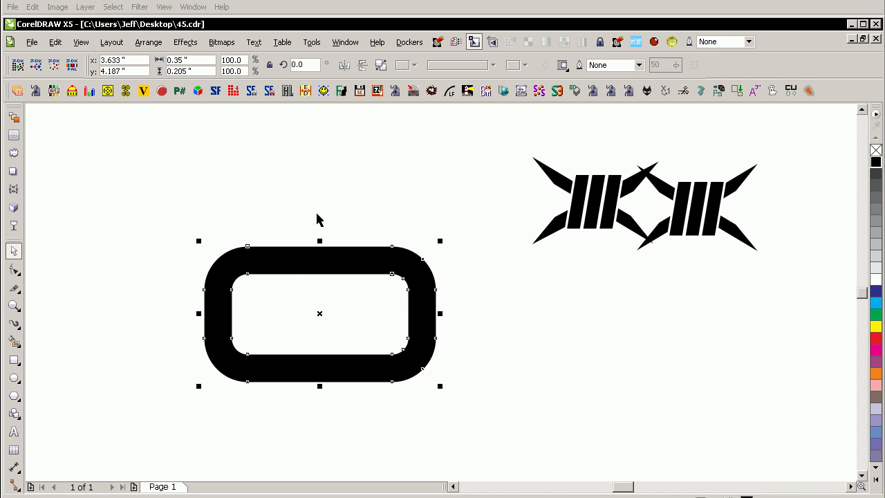
pyautogui.moveTo(276, 403)
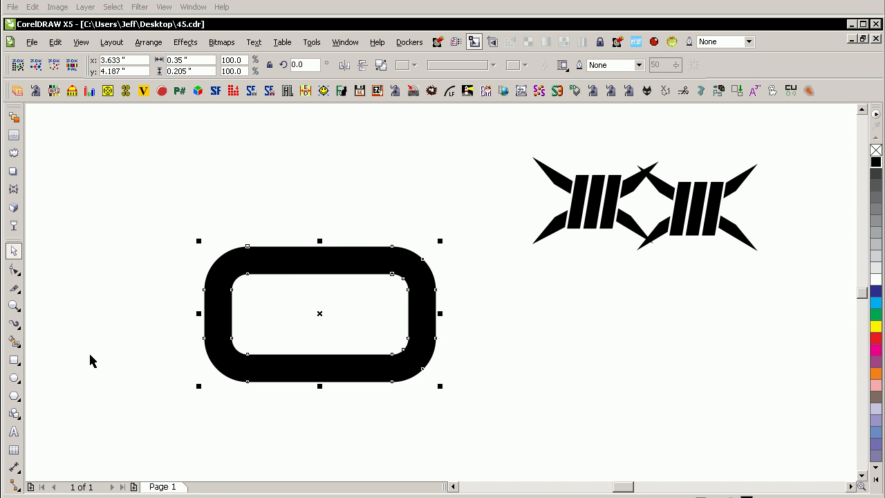
pyautogui.moveTo(154, 320)
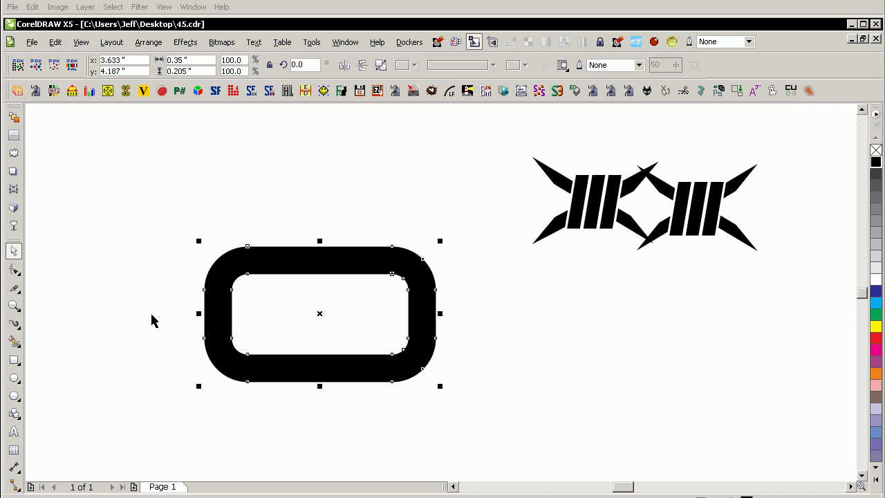
pyautogui.moveTo(156, 313)
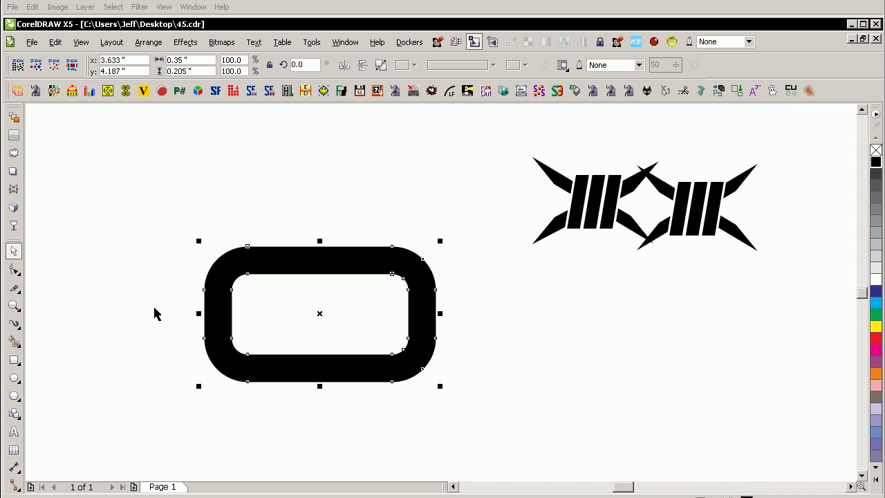
pyautogui.moveTo(157, 313)
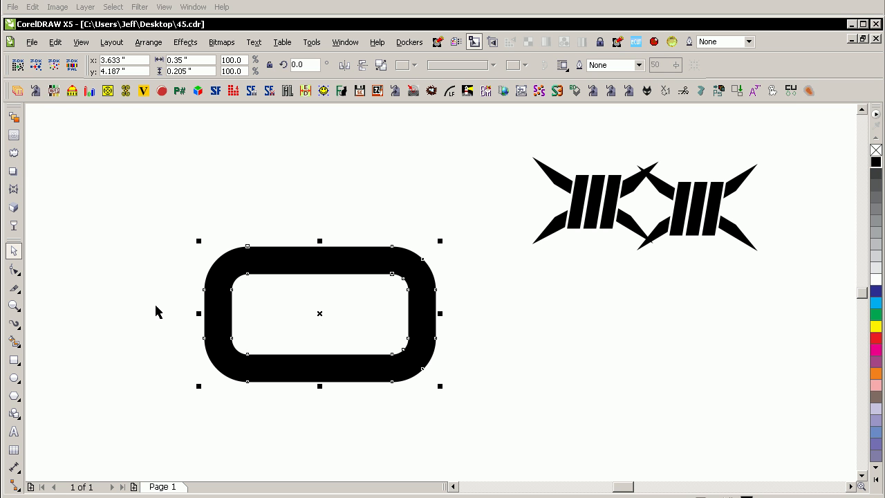
pyautogui.moveTo(204, 309)
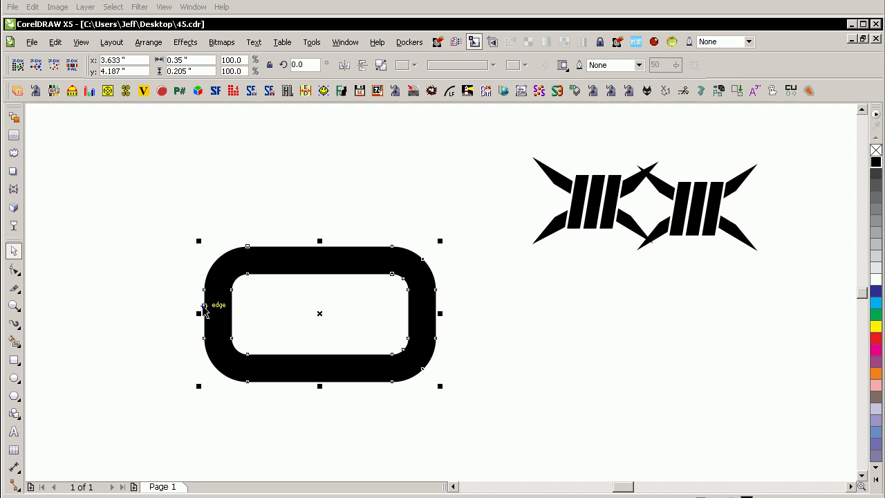
pyautogui.moveTo(112, 313)
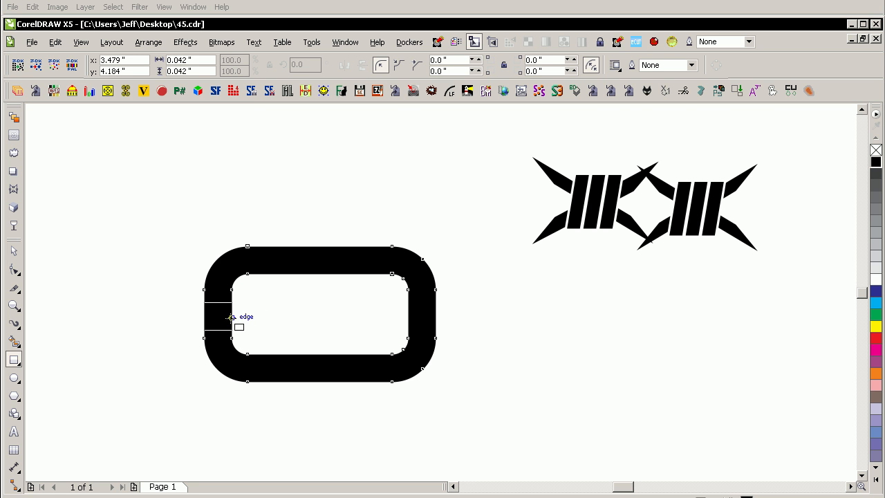
pyautogui.moveTo(232, 318)
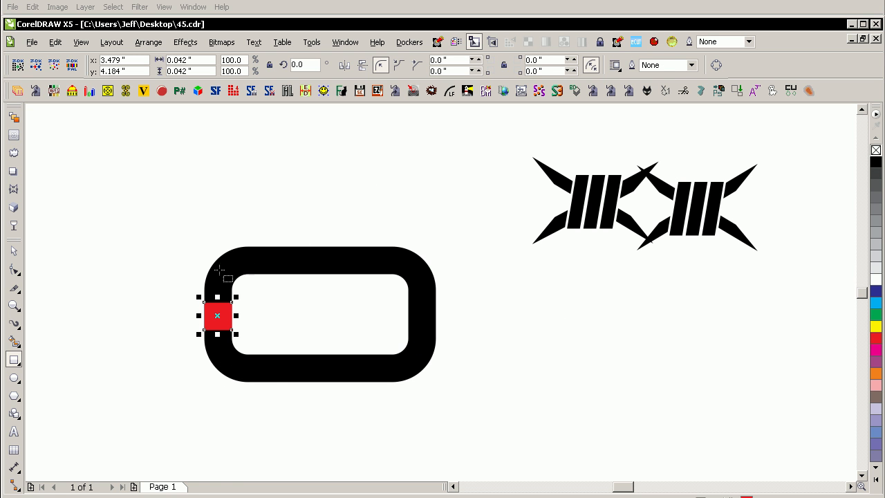
# Step: Stretch the red bar horizontally across the full width of the link
pyautogui.moveTo(235, 316); pyautogui.dragTo(385, 308)
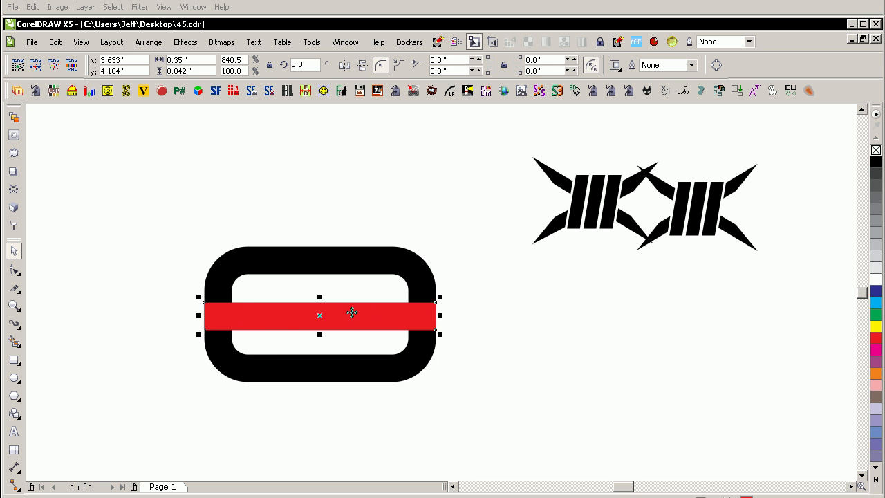
pyautogui.moveTo(236, 351)
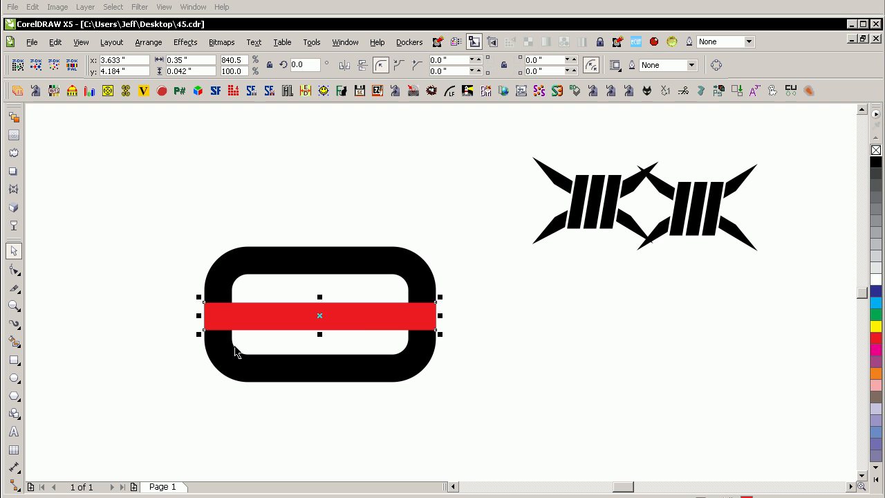
pyautogui.moveTo(493, 268)
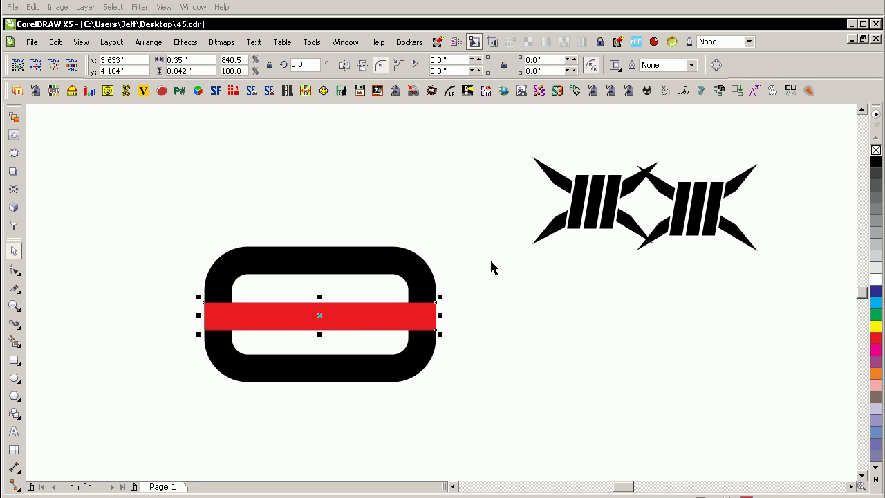
pyautogui.moveTo(325, 250)
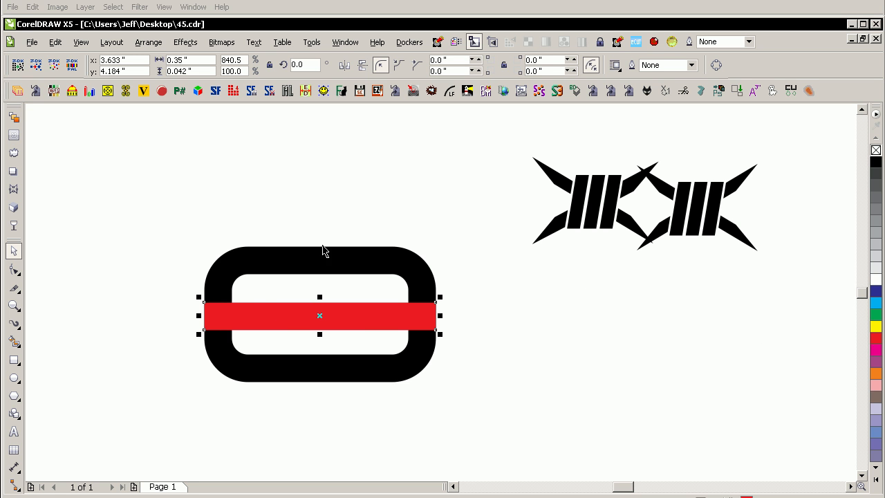
pyautogui.moveTo(247, 84)
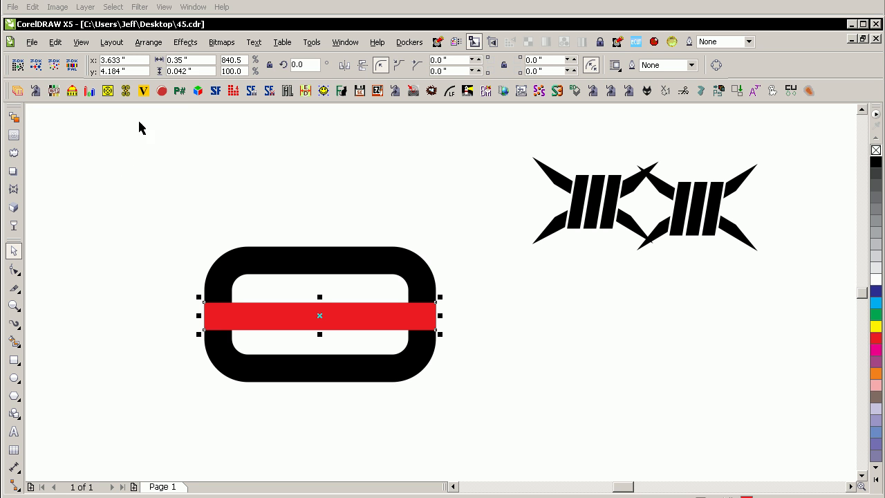
pyautogui.moveTo(198, 90)
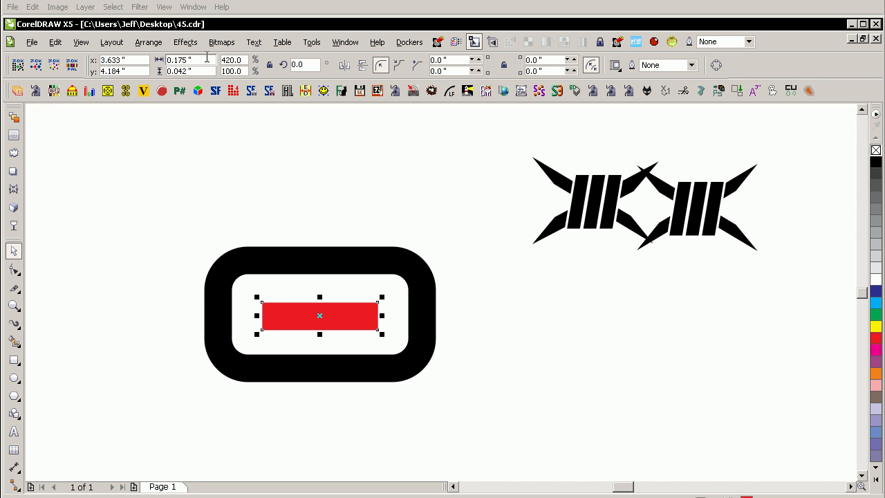
pyautogui.moveTo(298, 373)
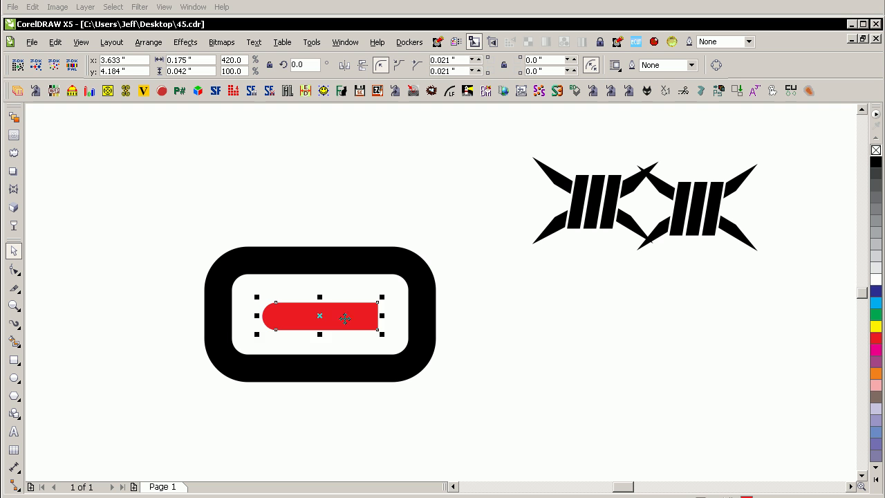
# Step: Move the shortened, rounded red bar so it crosses the link's right side
pyautogui.moveTo(346, 316); pyautogui.dragTo(473, 315)
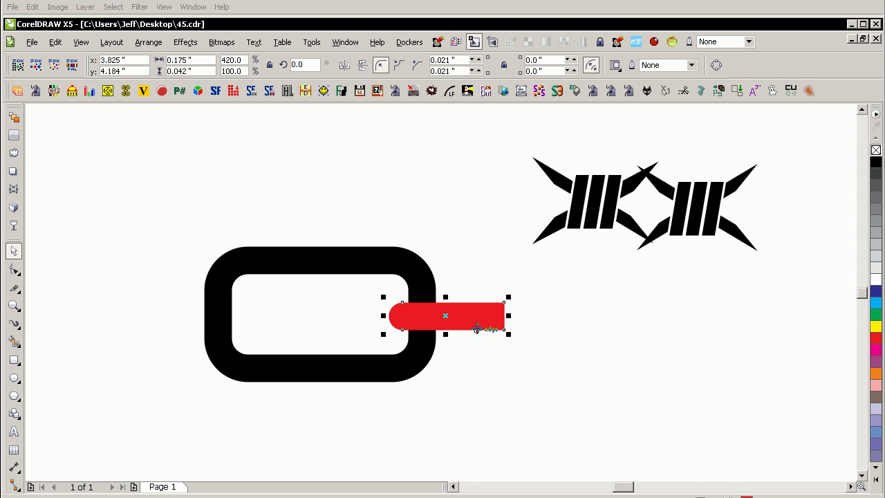
pyautogui.moveTo(474, 322)
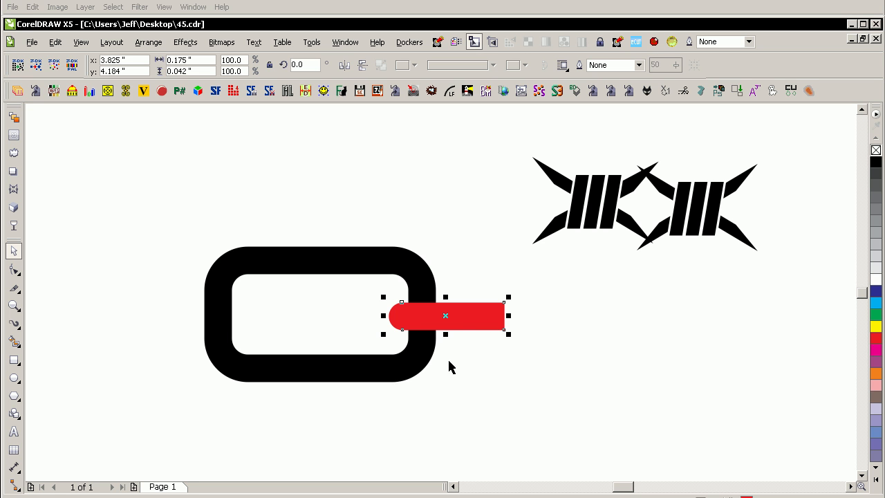
pyautogui.moveTo(506, 316)
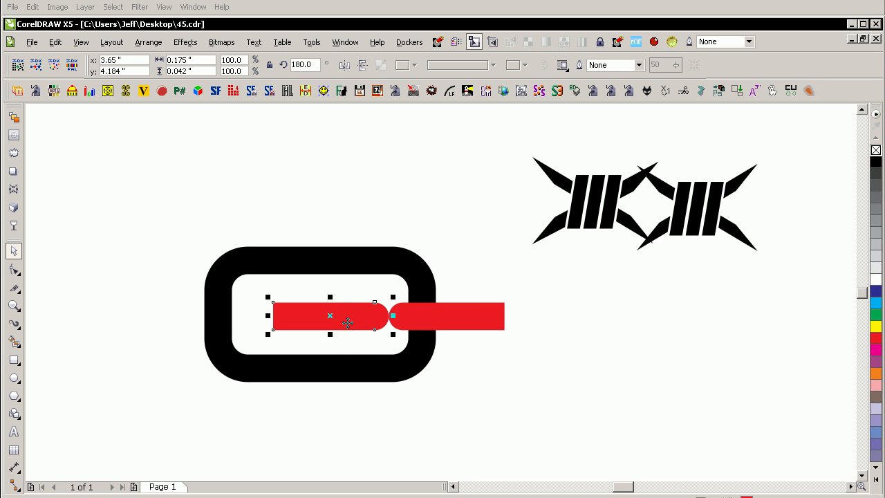
# Step: Move the 180°-rotated copy of the bar through the link's left side
pyautogui.moveTo(330, 315); pyautogui.dragTo(183, 316)
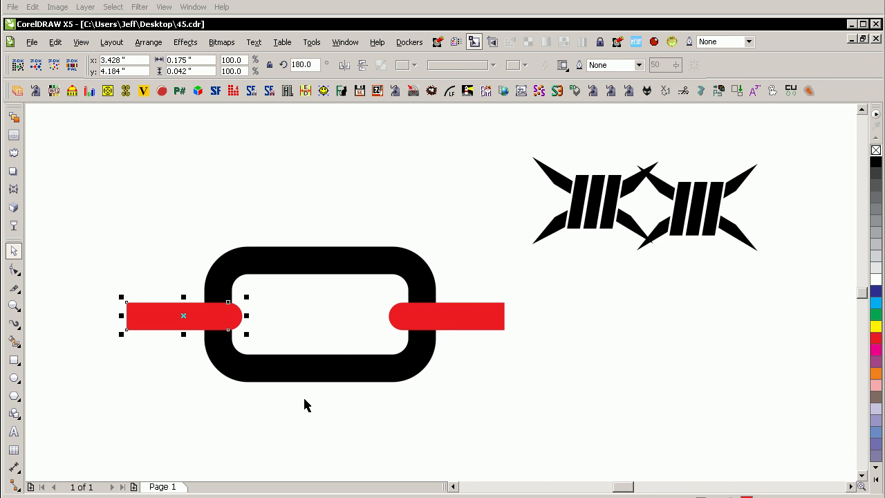
pyautogui.moveTo(448, 319)
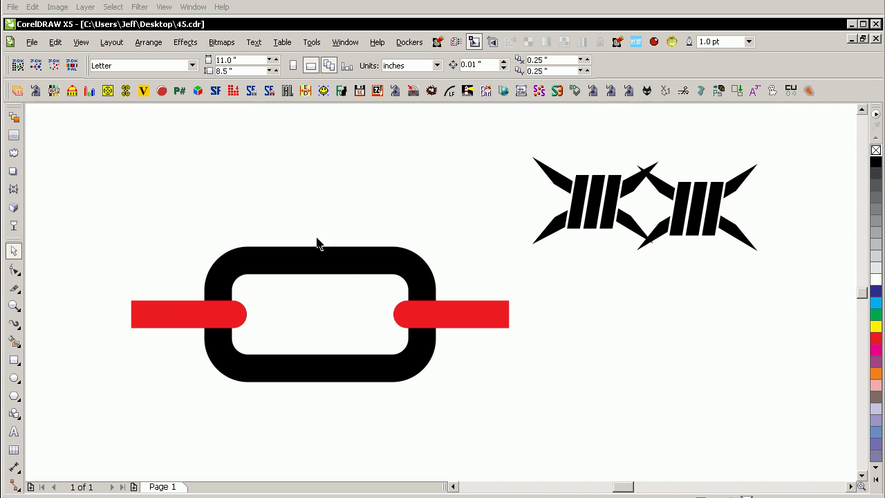
pyautogui.moveTo(175, 425)
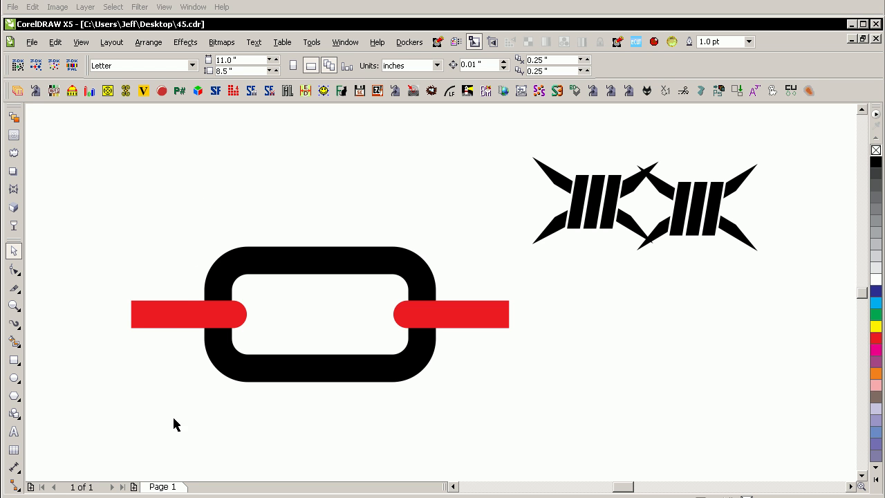
pyautogui.moveTo(217, 307)
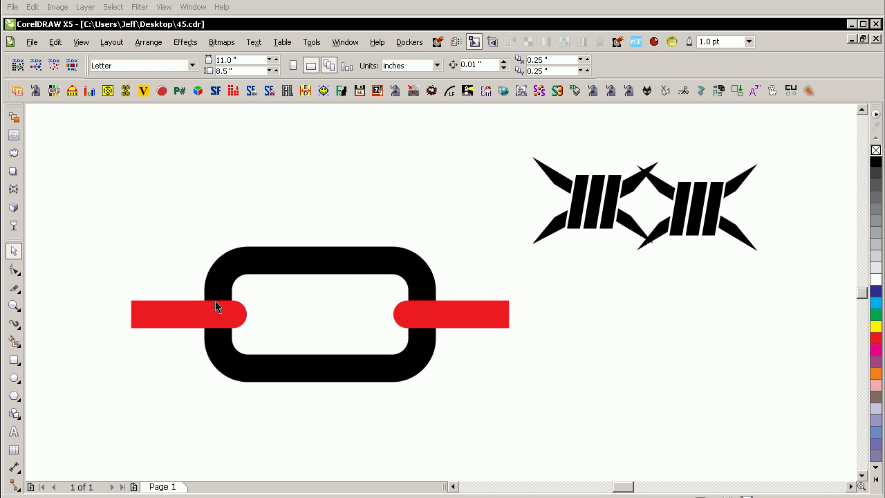
pyautogui.moveTo(223, 349)
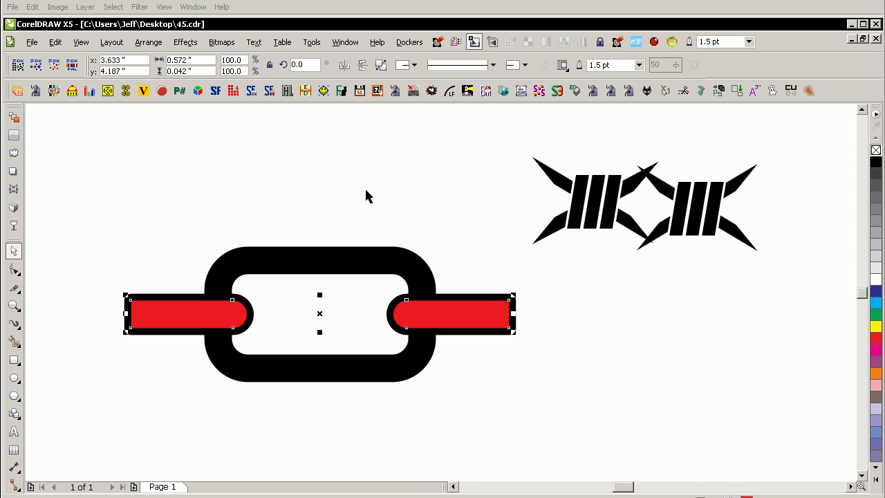
pyautogui.moveTo(496, 309)
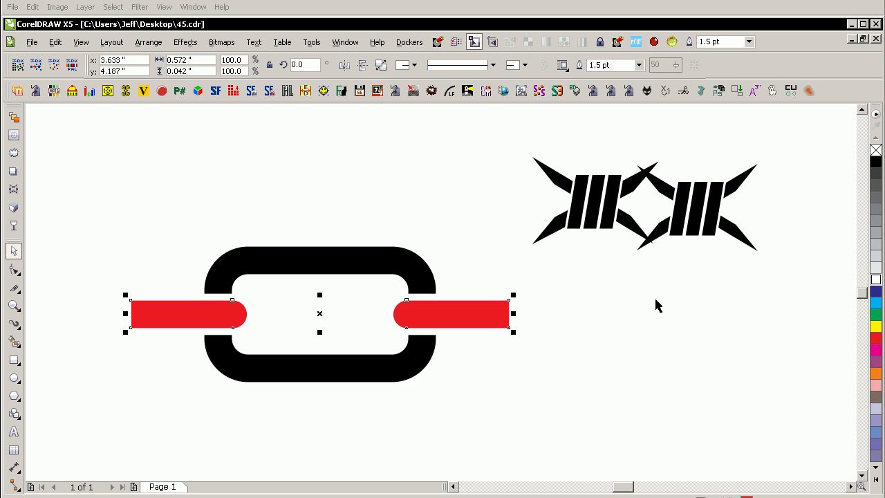
pyautogui.moveTo(583, 263)
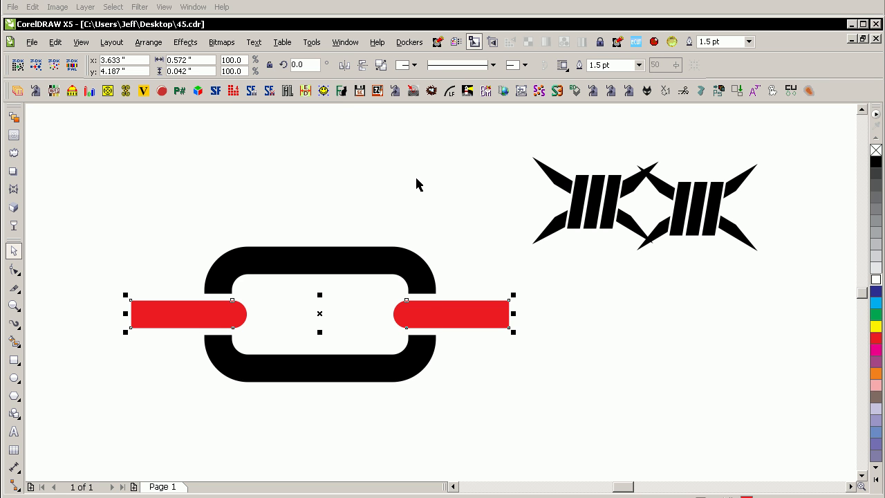
pyautogui.moveTo(521, 227)
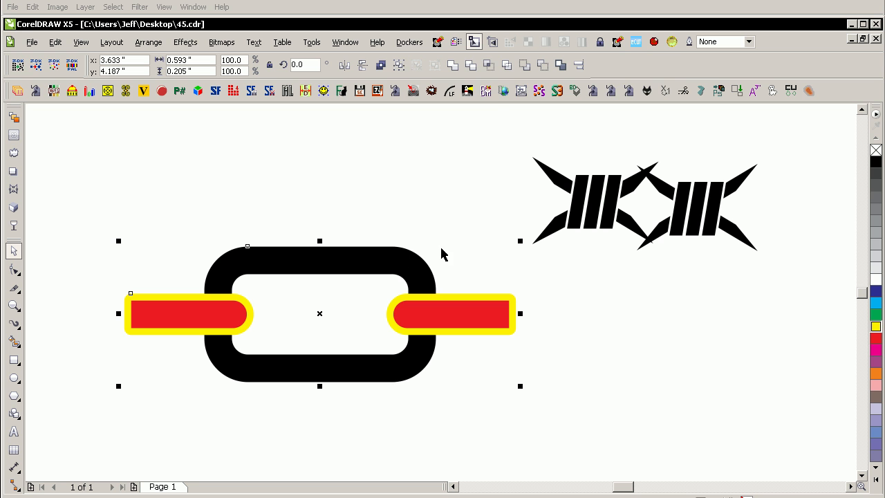
pyautogui.moveTo(471, 64)
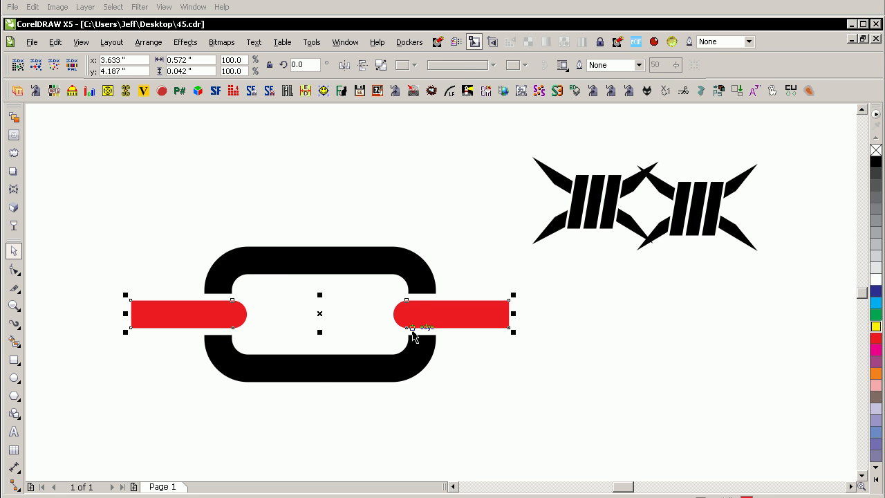
# Step: Add the link to the bar selection and Trim it where the bars overlap
pyautogui.click(453, 65)
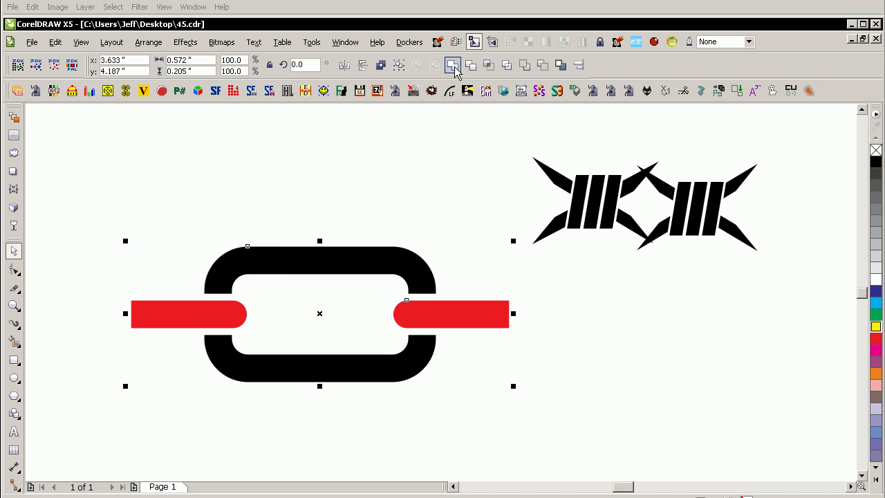
pyautogui.click(452, 64)
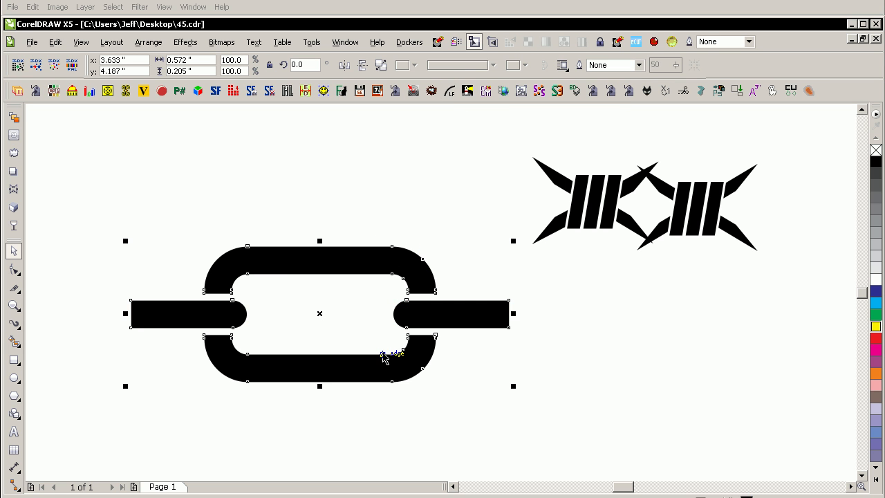
pyautogui.moveTo(332, 440)
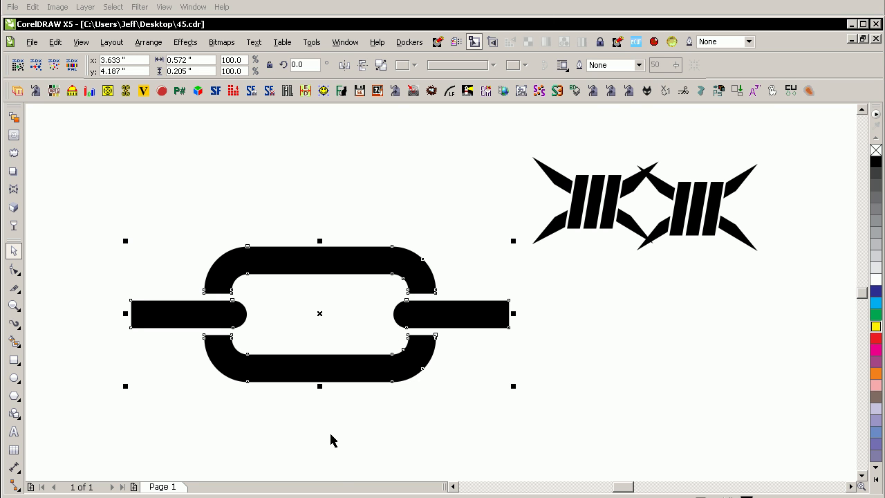
pyautogui.moveTo(224, 465)
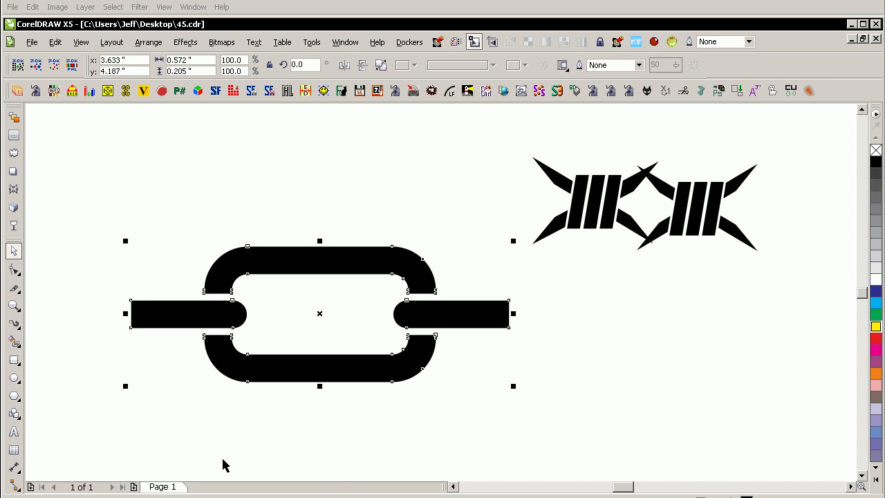
pyautogui.moveTo(392, 440)
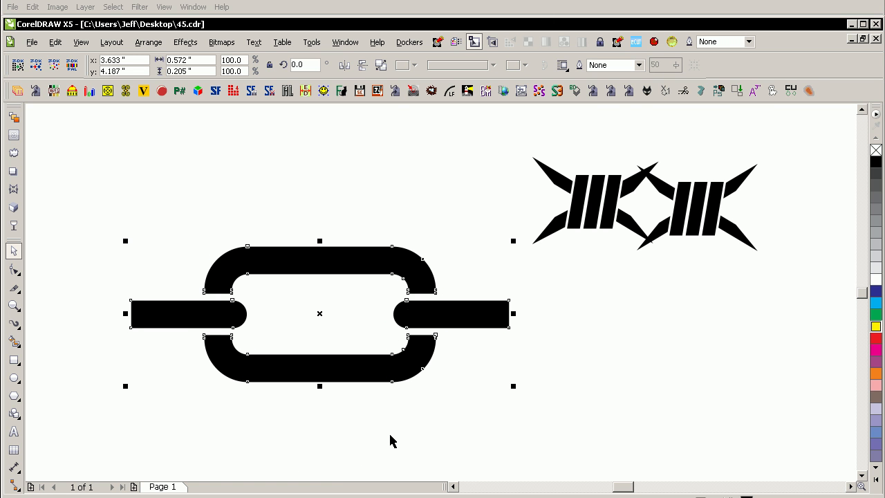
pyautogui.moveTo(354, 274)
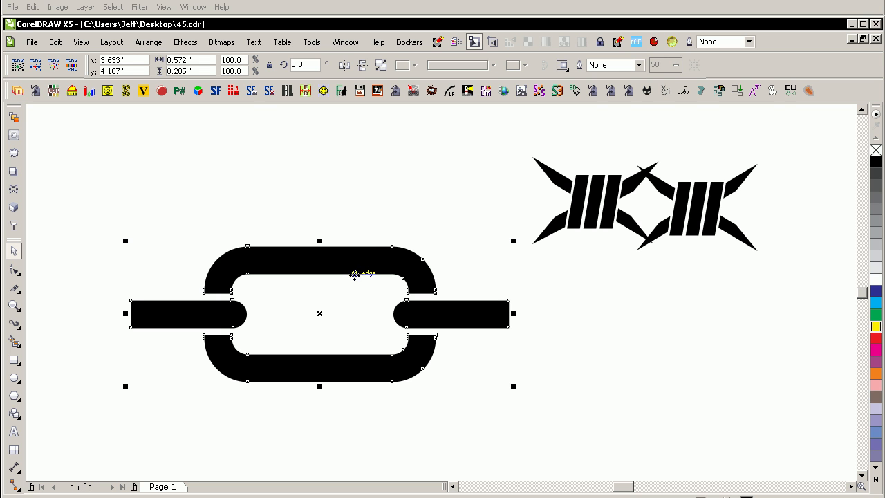
pyautogui.moveTo(434, 276)
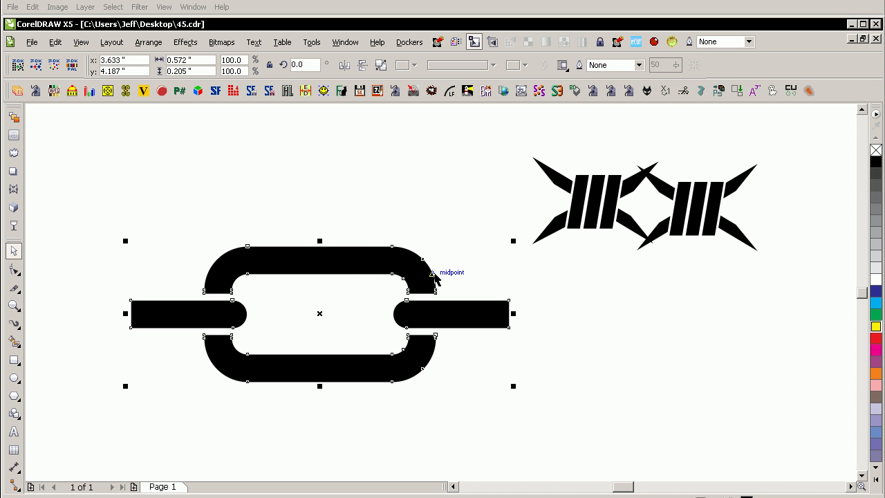
pyautogui.moveTo(455, 336)
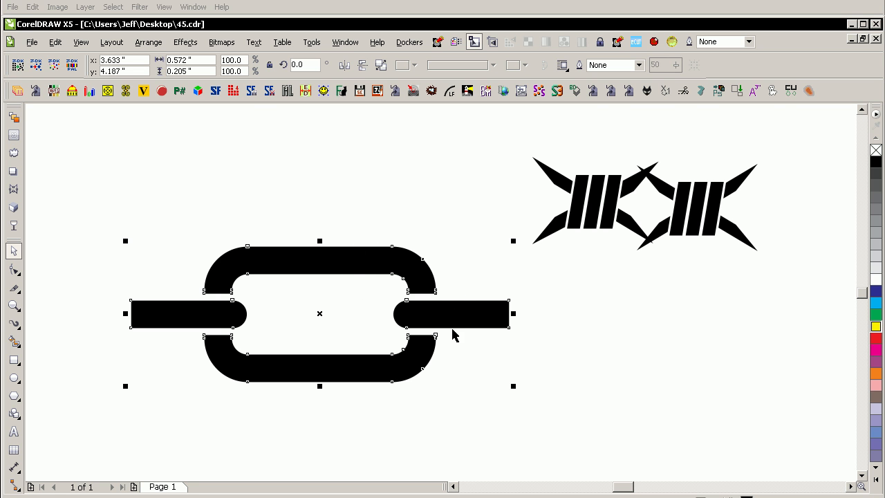
pyautogui.moveTo(442, 389)
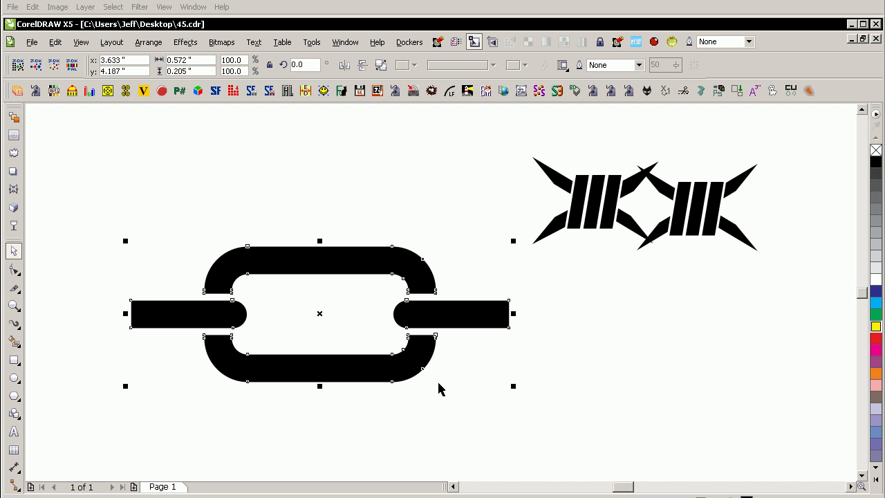
pyautogui.moveTo(334, 267)
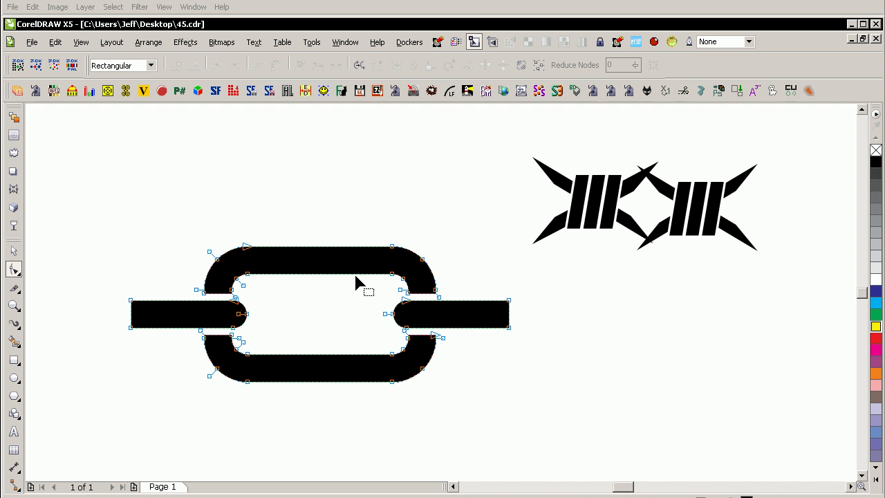
pyautogui.moveTo(165, 310)
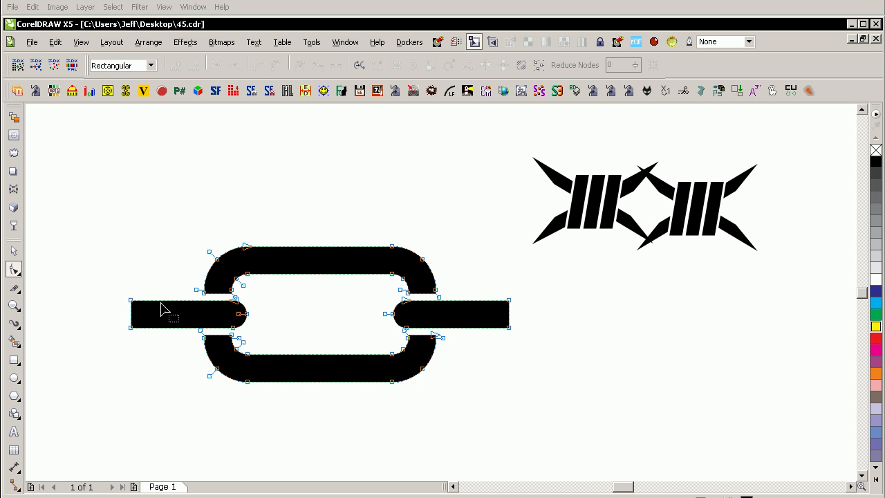
pyautogui.moveTo(481, 240)
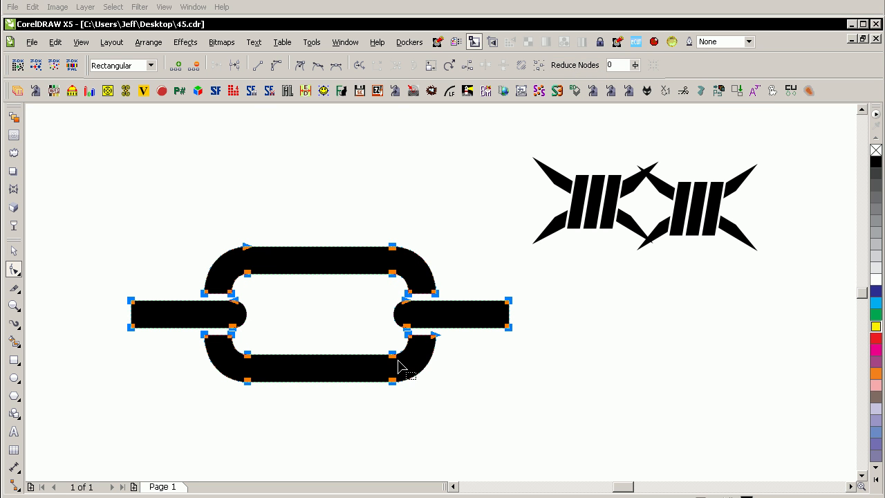
pyautogui.moveTo(421, 367)
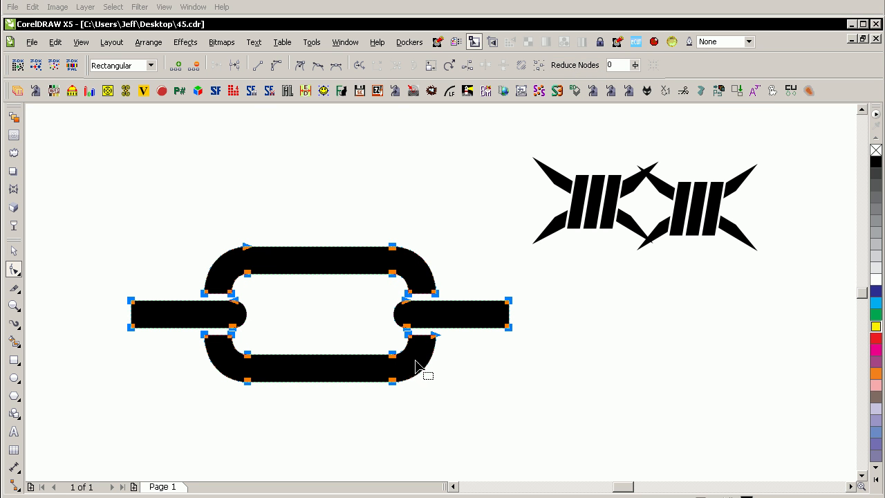
pyautogui.moveTo(418, 372)
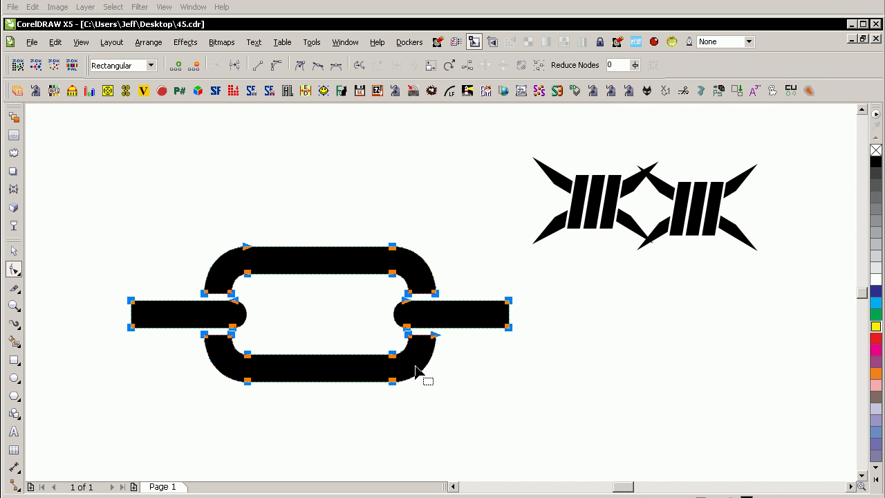
pyautogui.moveTo(425, 382)
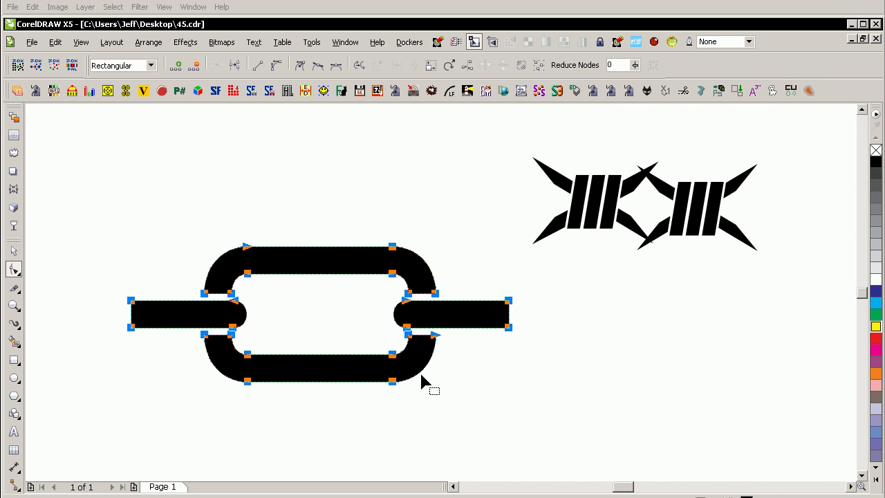
pyautogui.moveTo(354, 374)
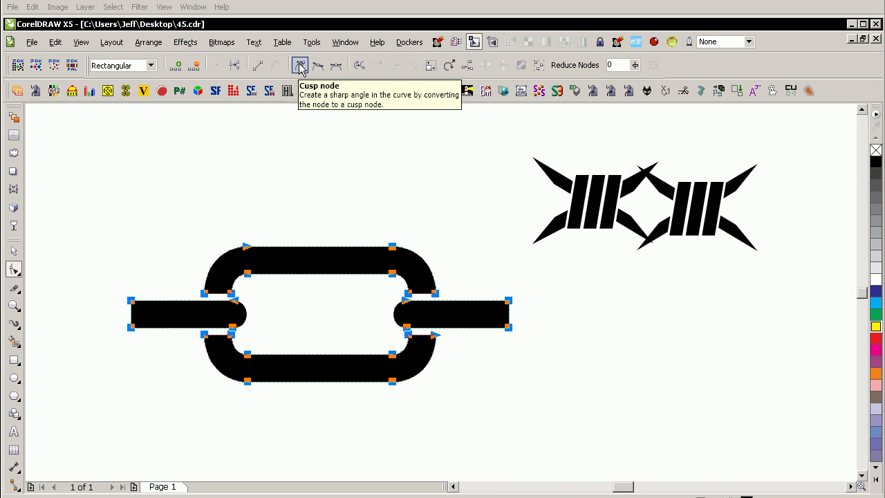
pyautogui.moveTo(88, 210)
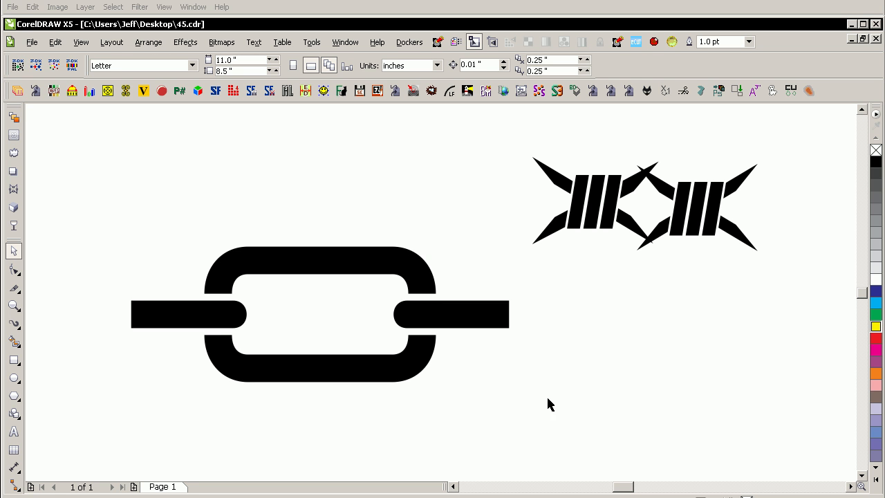
pyautogui.moveTo(561, 392)
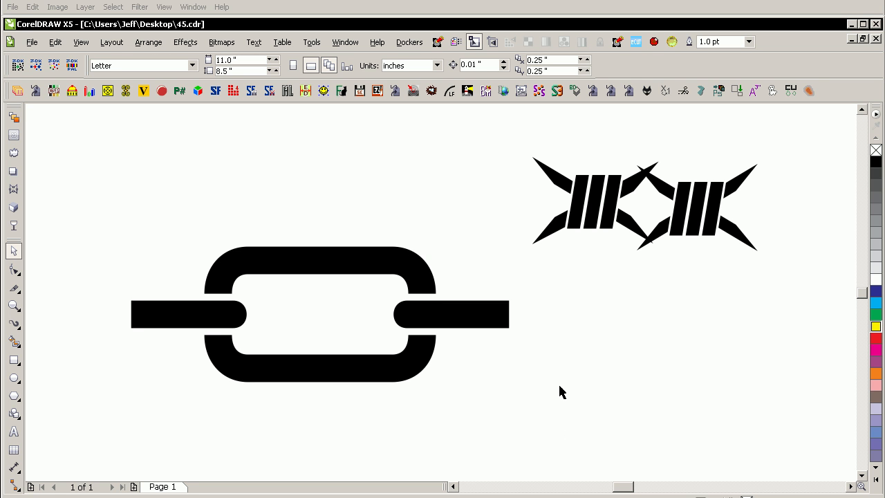
pyautogui.moveTo(549, 365)
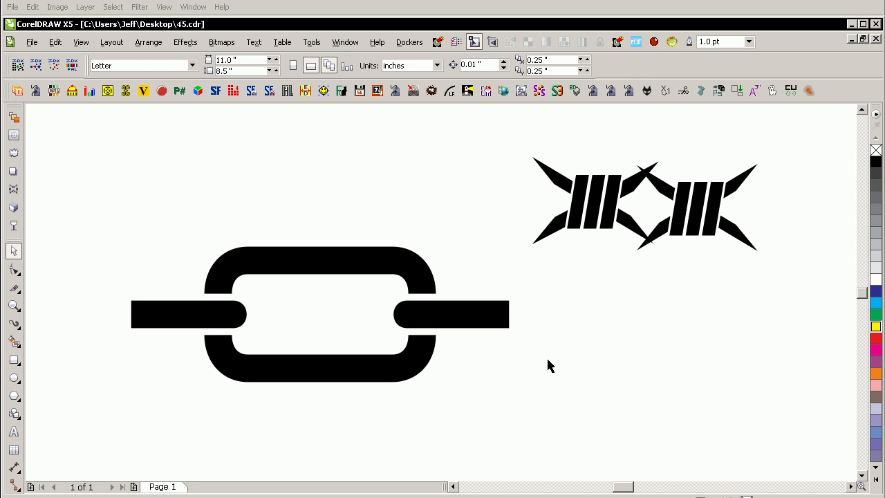
pyautogui.moveTo(607, 371)
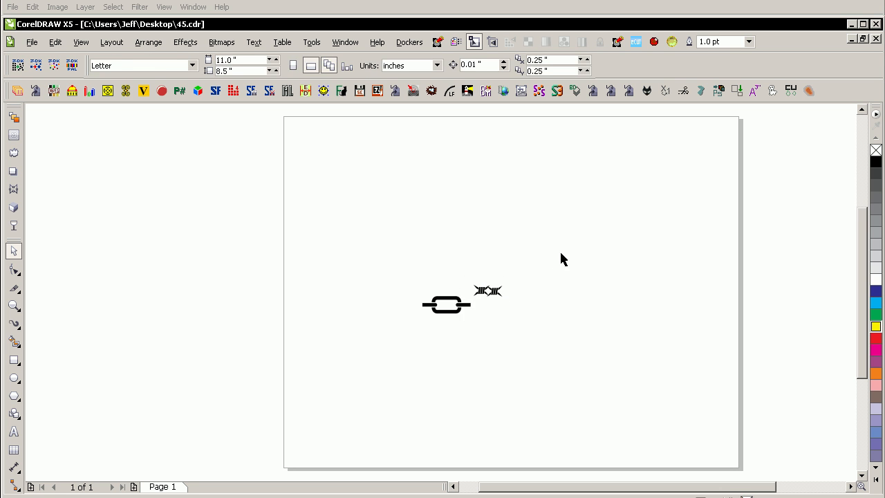
# Step: Insert 1 page After page 1 via Layout > Insert Page
pyautogui.click(487, 290)
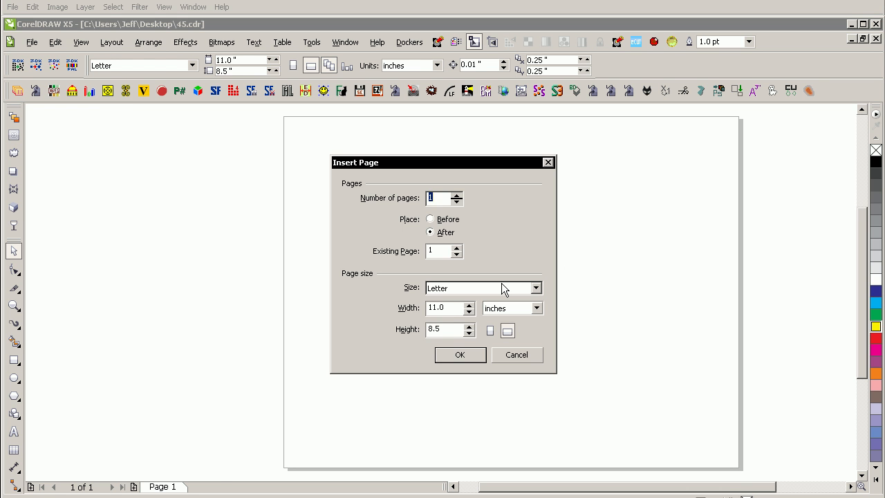
pyautogui.click(460, 353)
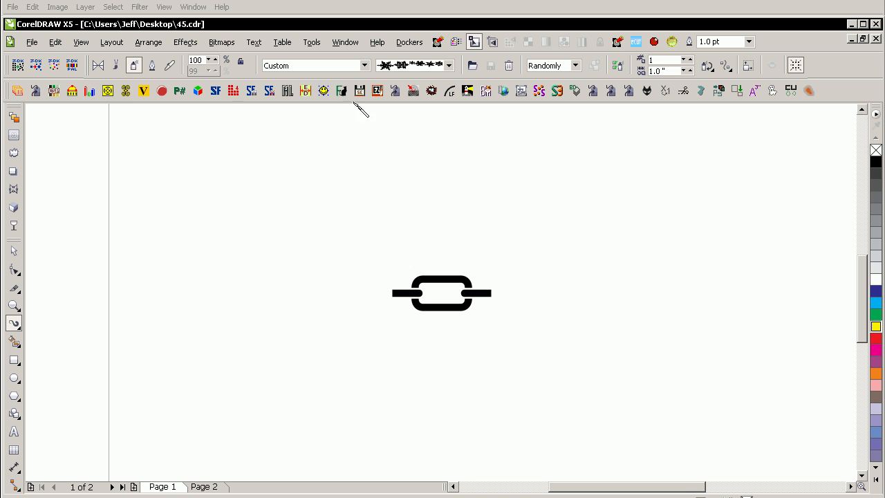
pyautogui.moveTo(116, 65)
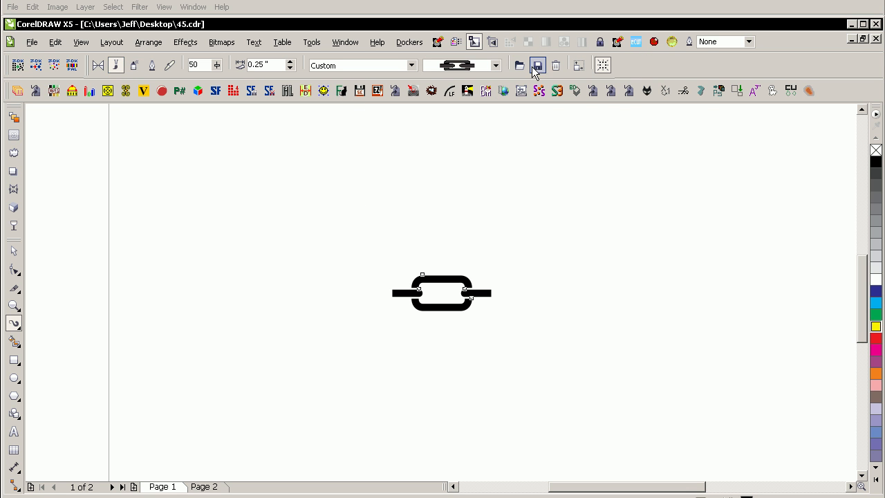
pyautogui.moveTo(538, 64)
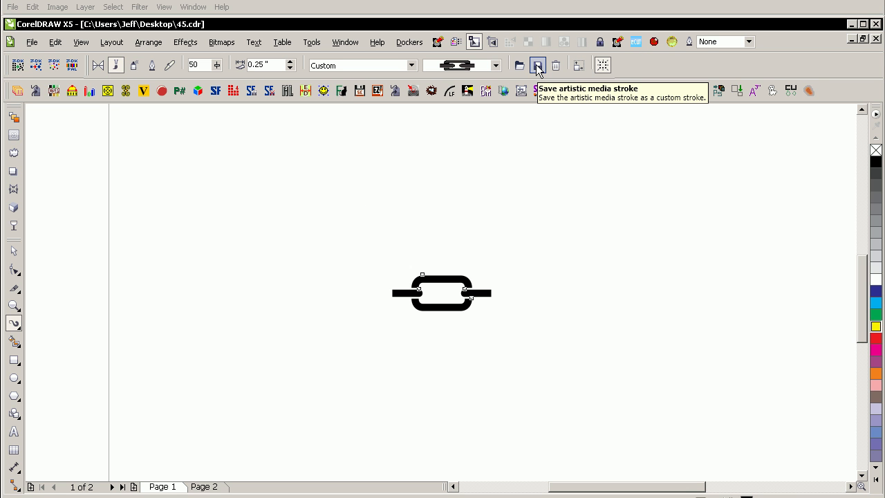
# Step: Save the chain link as an artistic media brush stroke named 'chain'
pyautogui.click(538, 65)
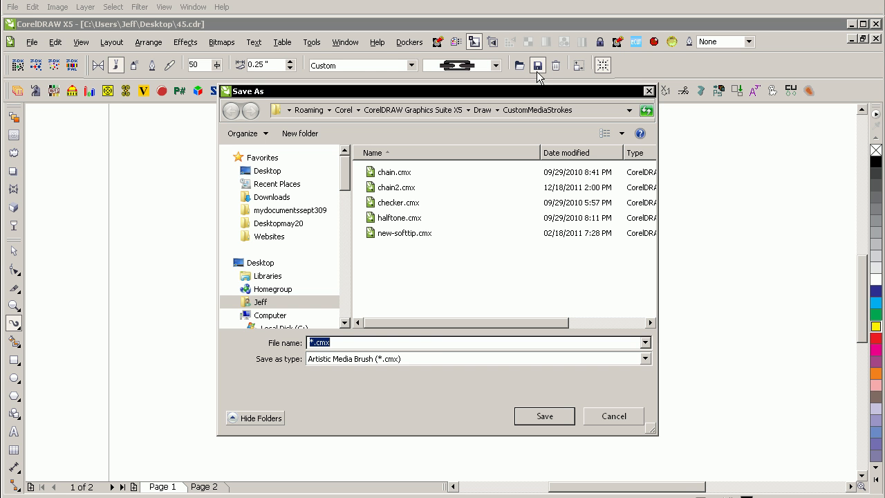
pyautogui.write('chain')
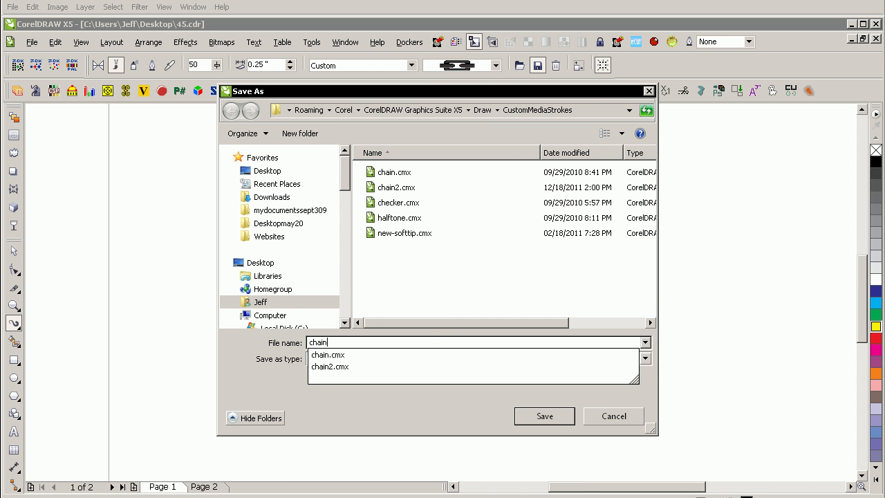
pyautogui.click(544, 415)
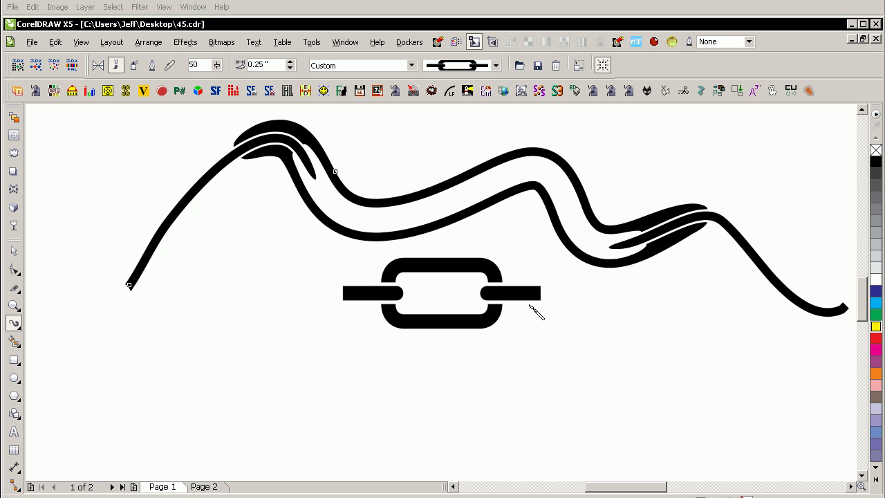
pyautogui.moveTo(774, 252)
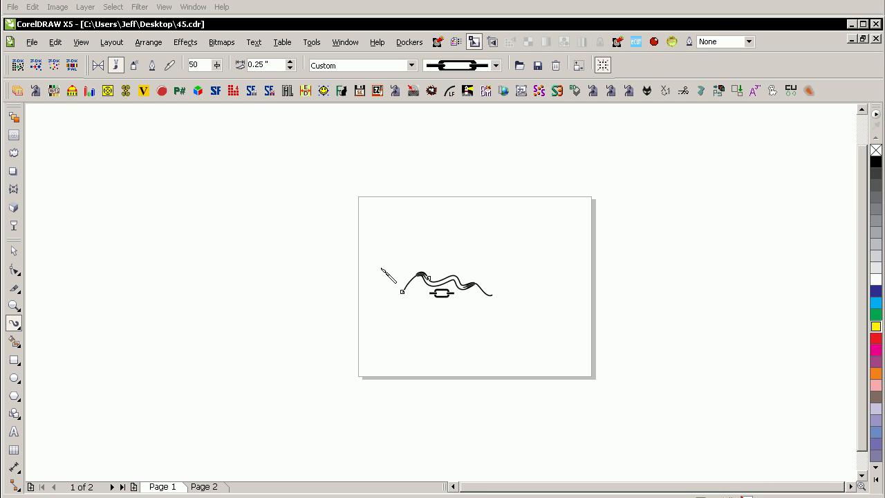
# Step: Paint a large arching chain-brush stroke from the left side over to the bottom-right
pyautogui.moveTo(381, 291); pyautogui.dragTo(378, 356)
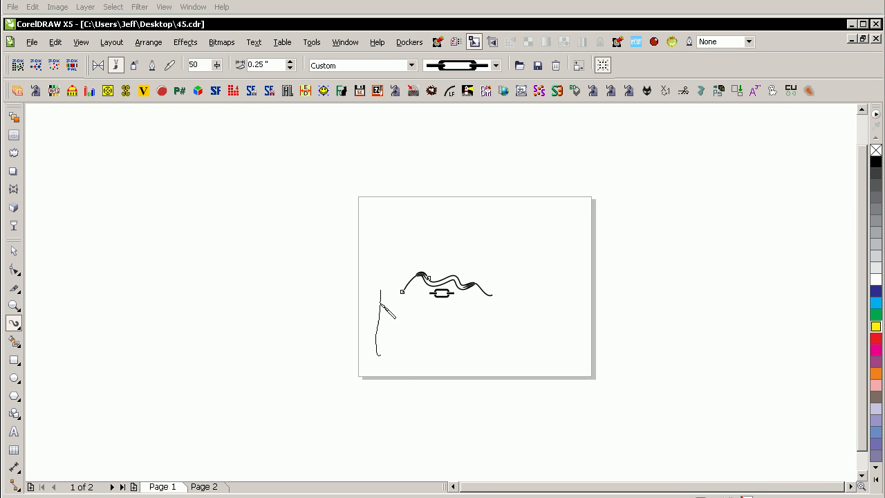
pyautogui.moveTo(387, 304); pyautogui.dragTo(560, 352)
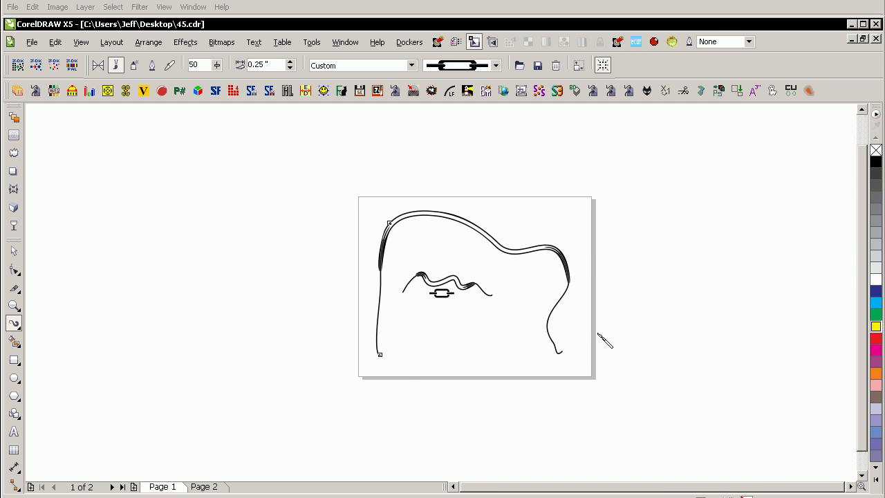
pyautogui.moveTo(78, 119)
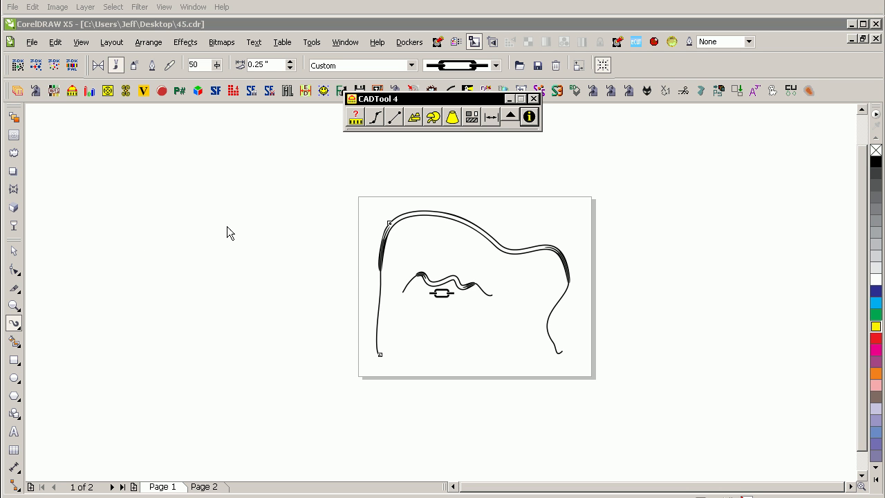
pyautogui.moveTo(377, 116)
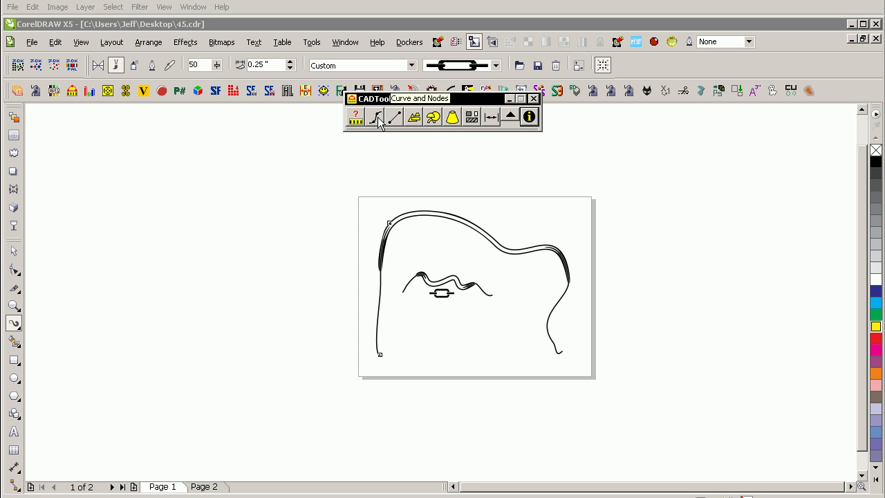
# Step: Bring up CADTool's Divide the curve panel and select the arch stroke's curve in Object Manager
pyautogui.click(510, 116)
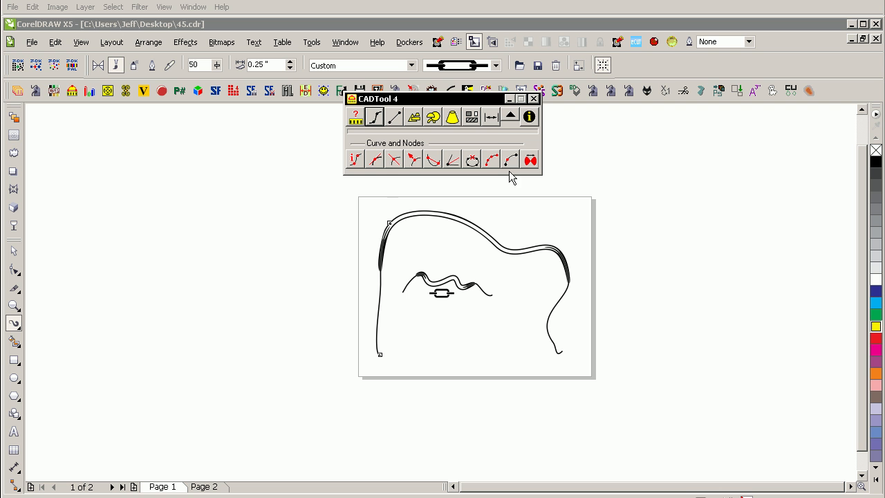
pyautogui.moveTo(491, 160)
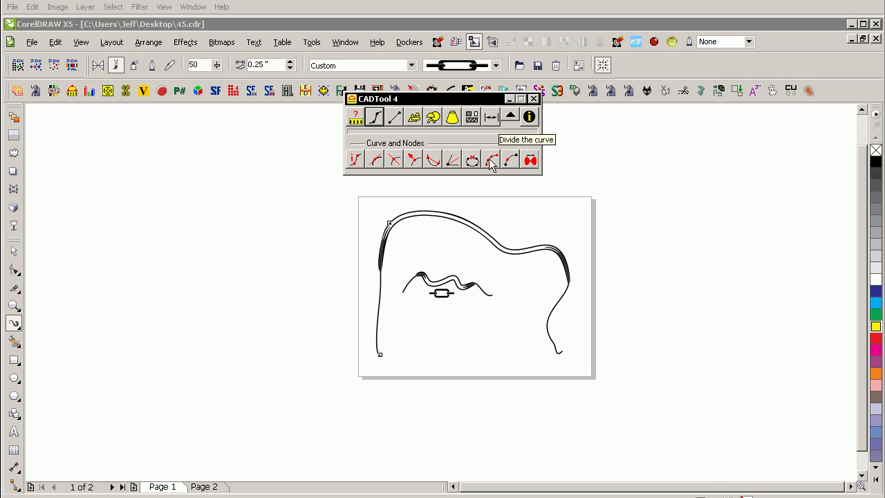
pyautogui.click(491, 159)
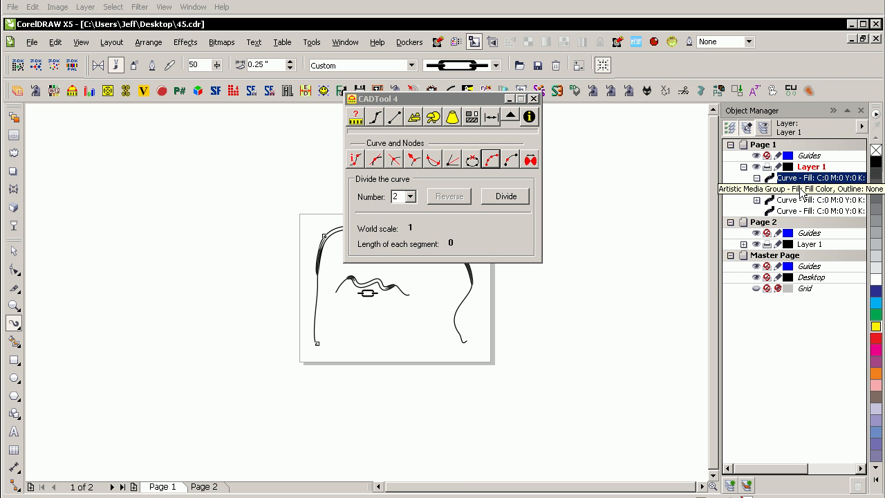
pyautogui.click(816, 188)
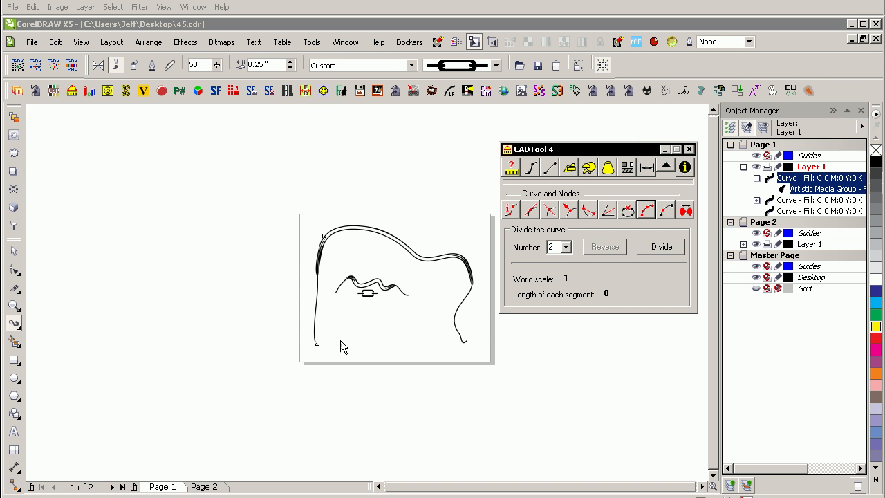
pyautogui.moveTo(321, 244)
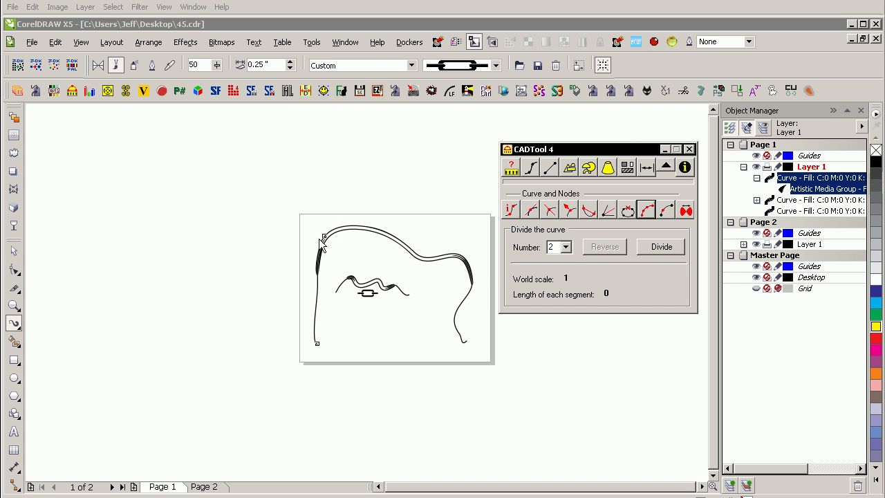
# Step: Set the segment Number to 20 and divide the arch curve into 20 parts
pyautogui.click(565, 247)
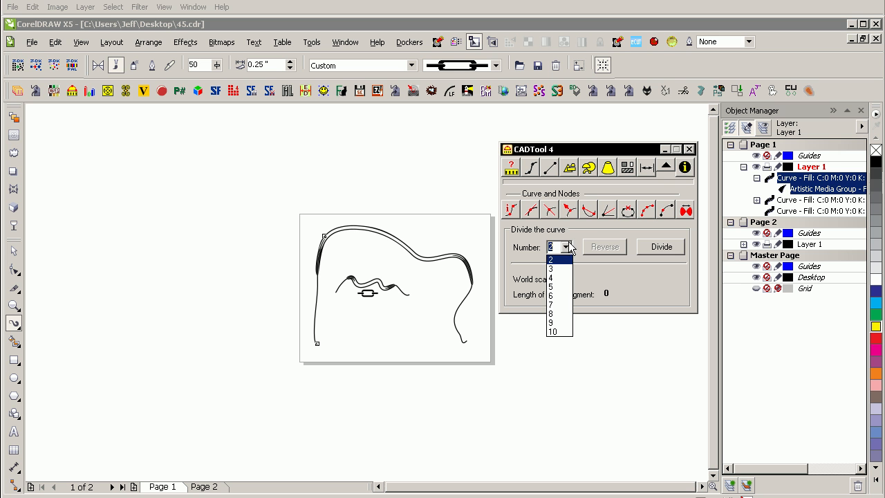
pyautogui.moveTo(551, 331)
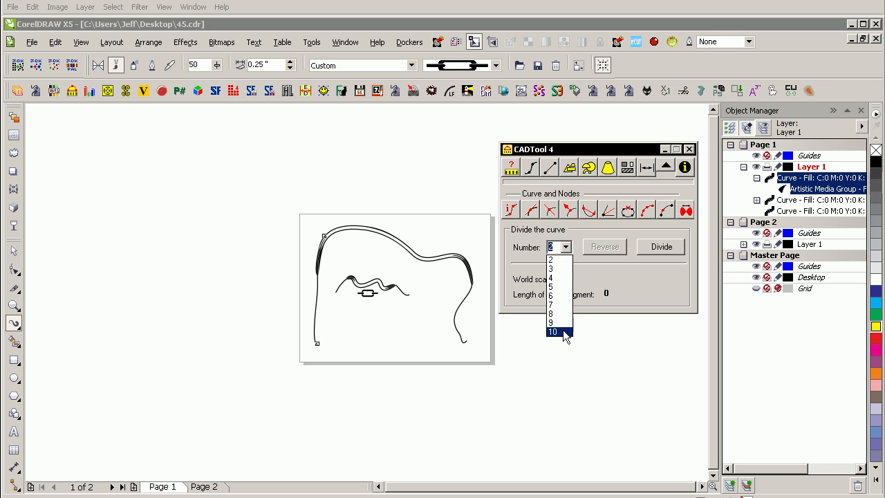
pyautogui.click(552, 331)
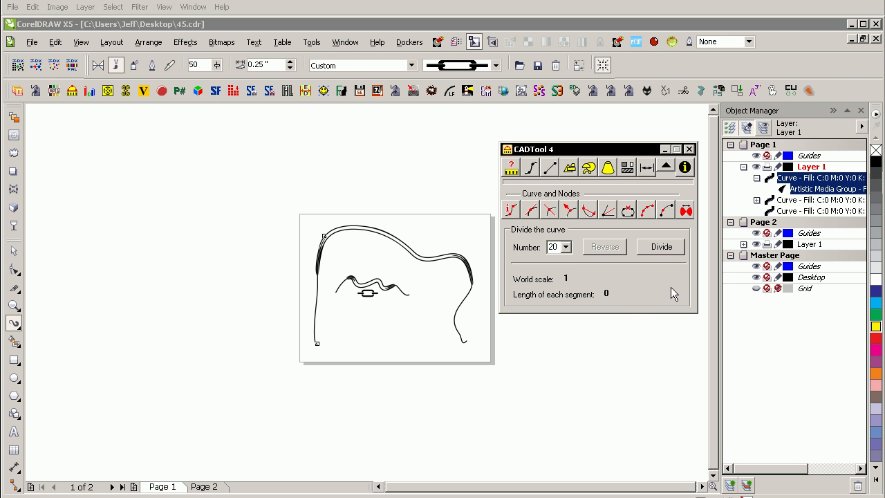
pyautogui.click(660, 246)
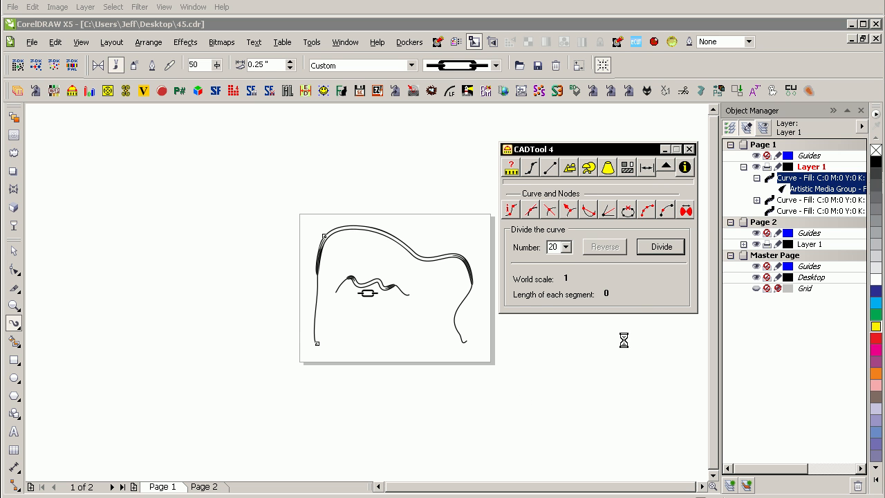
pyautogui.click(660, 246)
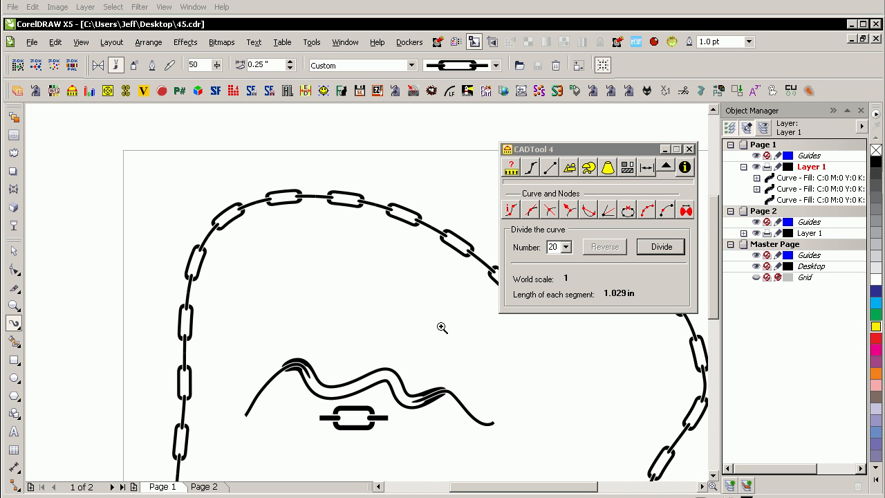
pyautogui.moveTo(290, 349)
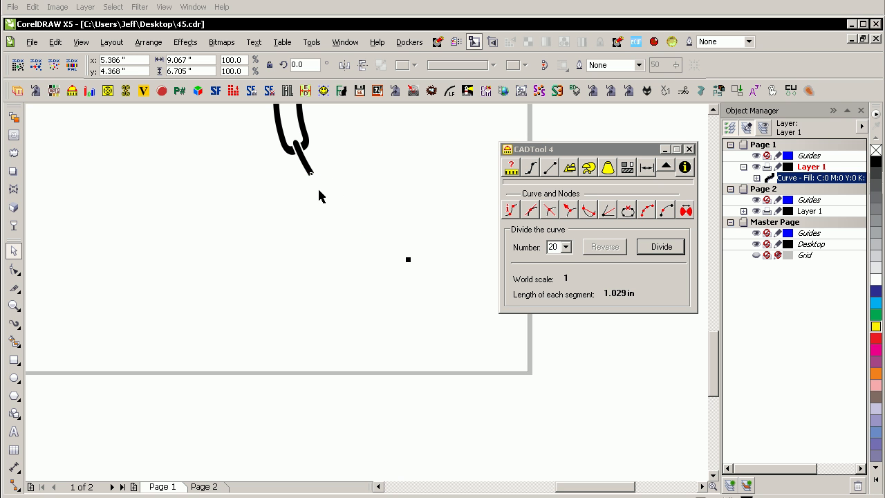
# Step: Deselect the remaining chain-link arch after removing the extra wavy stroke and link
pyautogui.click(689, 149)
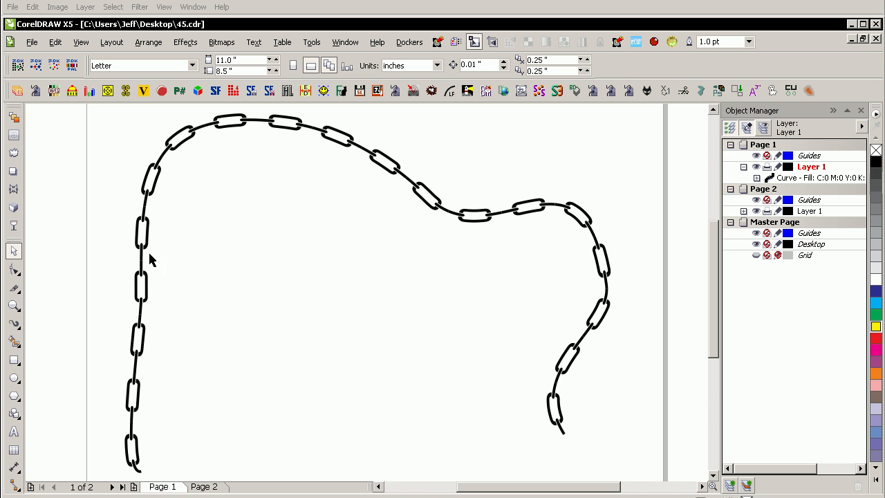
pyautogui.moveTo(29, 334)
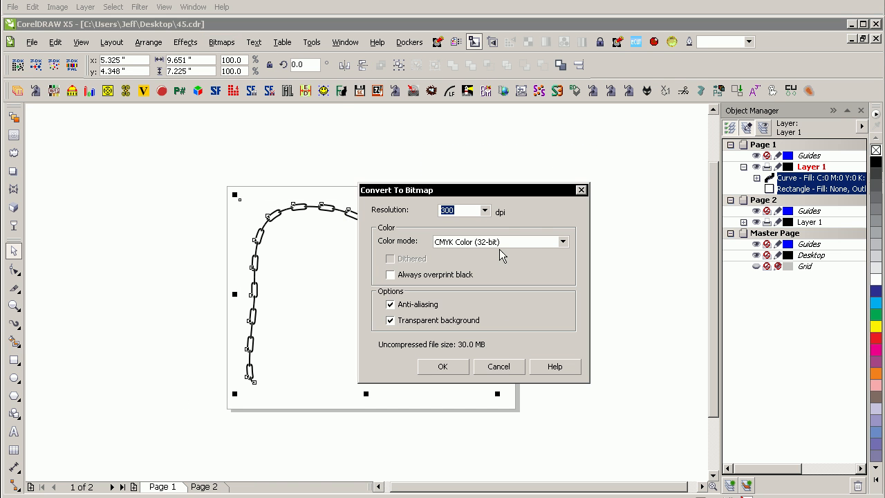
# Step: Set Convert To Bitmap to 300 dpi RGB Color (24-bit) and confirm
pyautogui.click(497, 241)
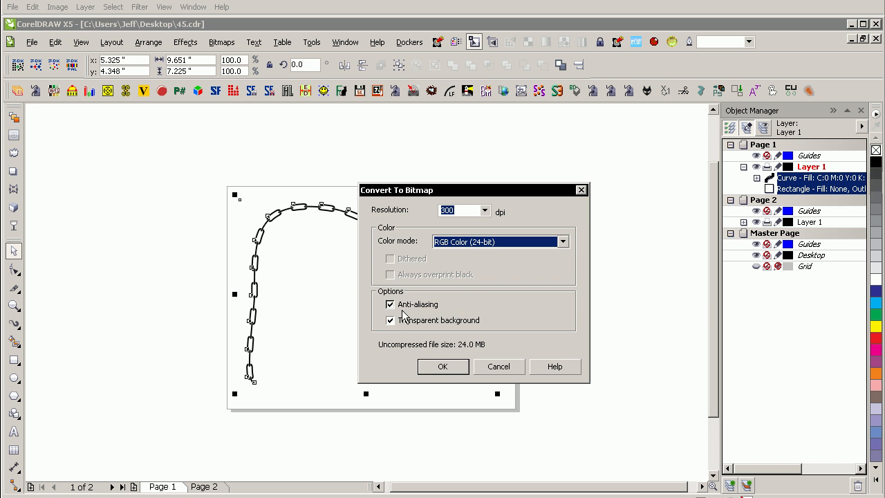
pyautogui.click(442, 366)
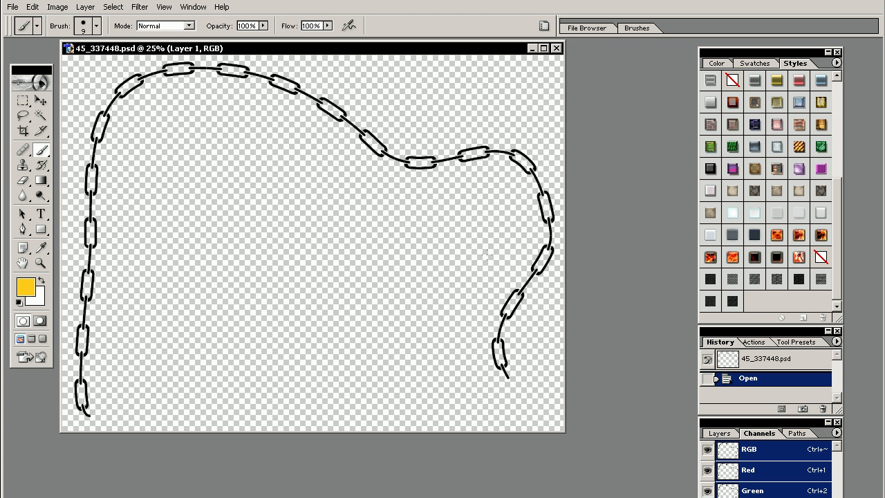
pyautogui.moveTo(463, 339)
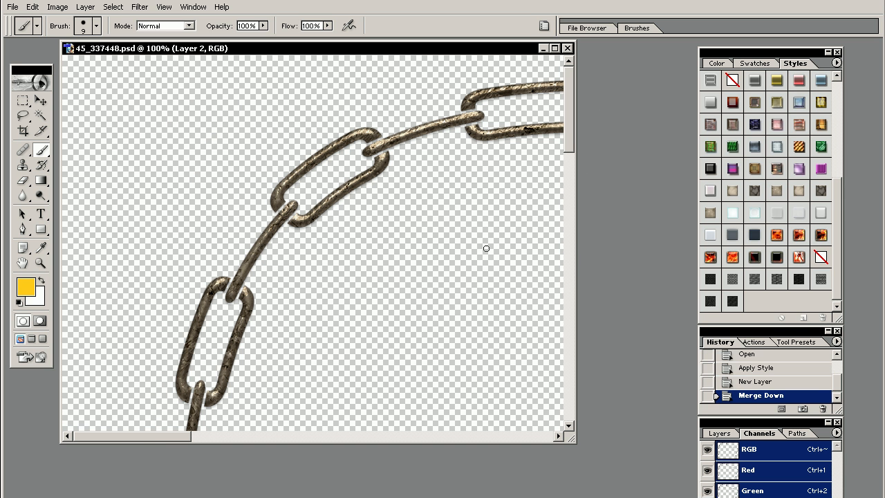
pyautogui.moveTo(440, 278)
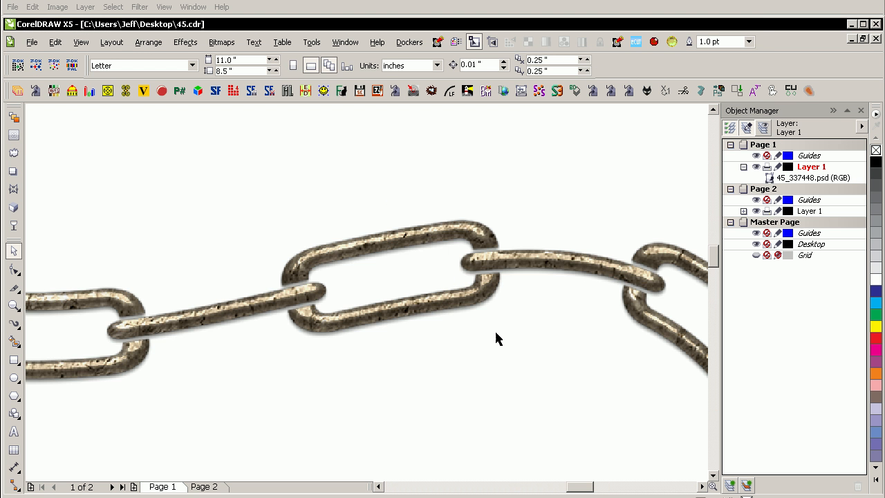
pyautogui.moveTo(461, 273)
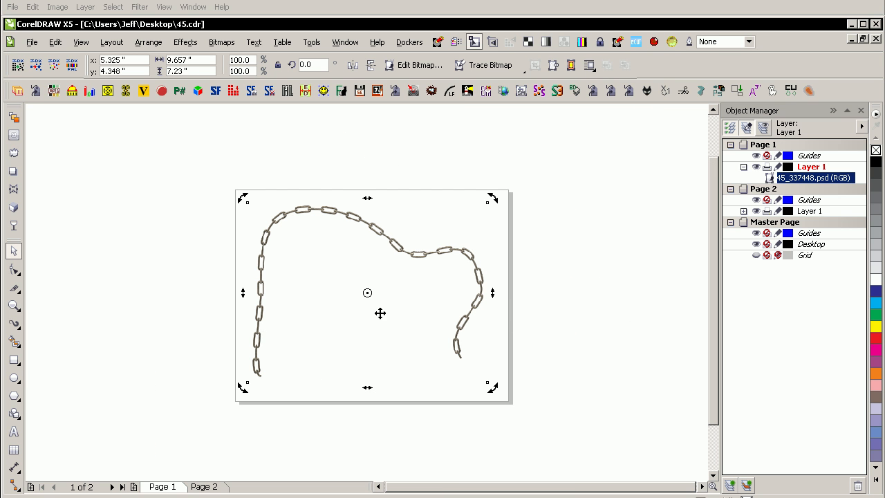
pyautogui.moveTo(452, 282)
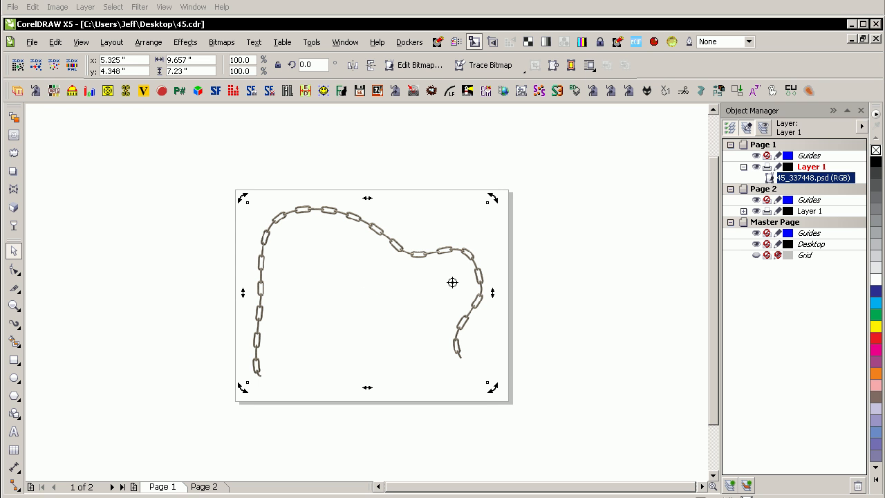
pyautogui.moveTo(441, 292)
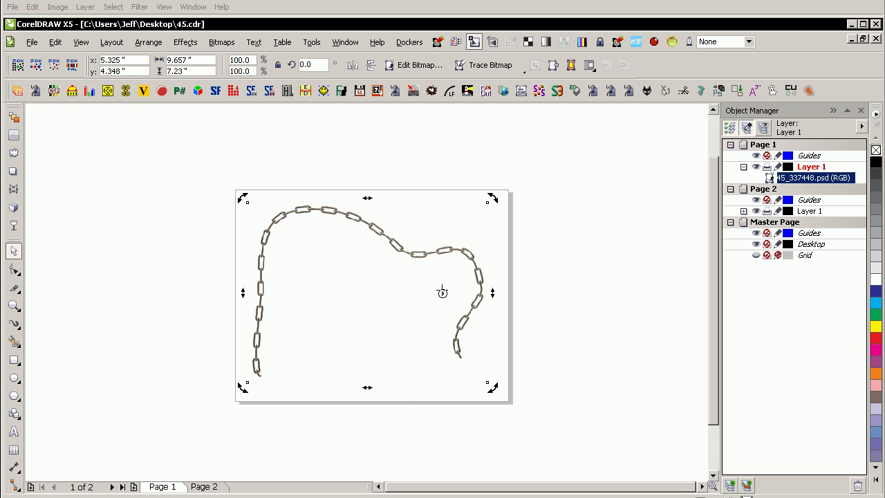
pyautogui.moveTo(449, 281)
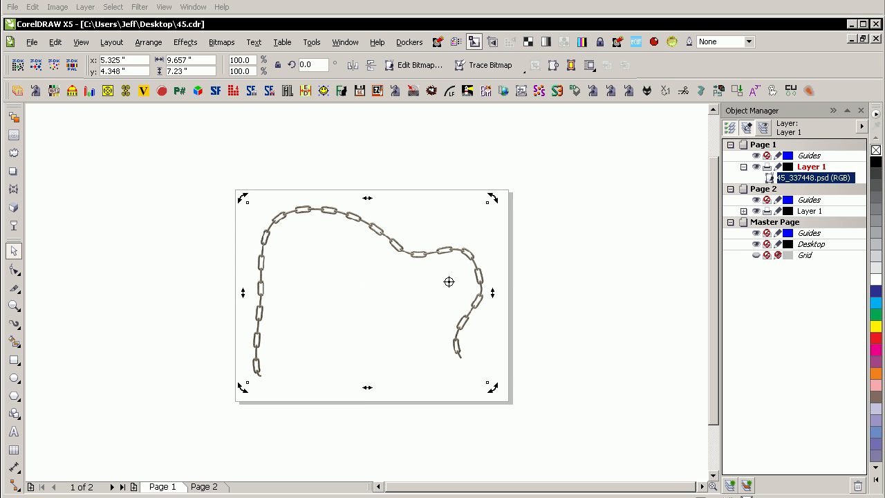
pyautogui.moveTo(459, 349)
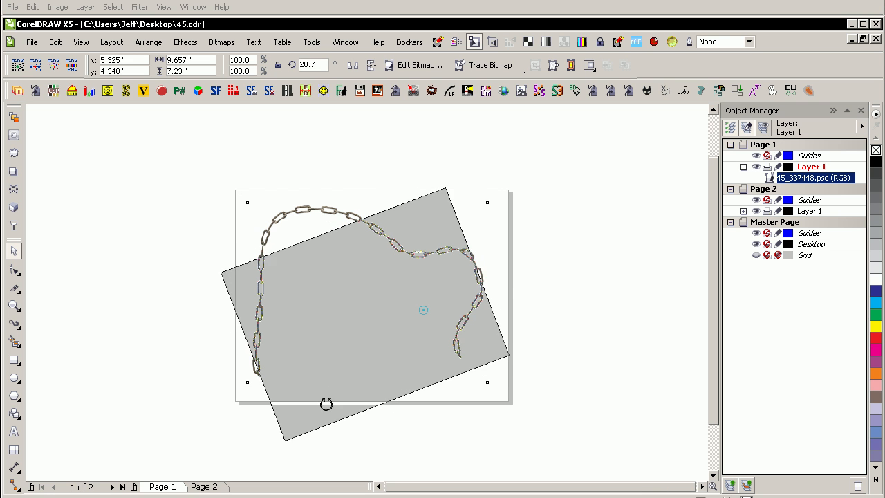
# Step: Rotate the imported metallic chain image about 15 degrees around the shifted centre
pyautogui.moveTo(326, 404); pyautogui.dragTo(316, 411)
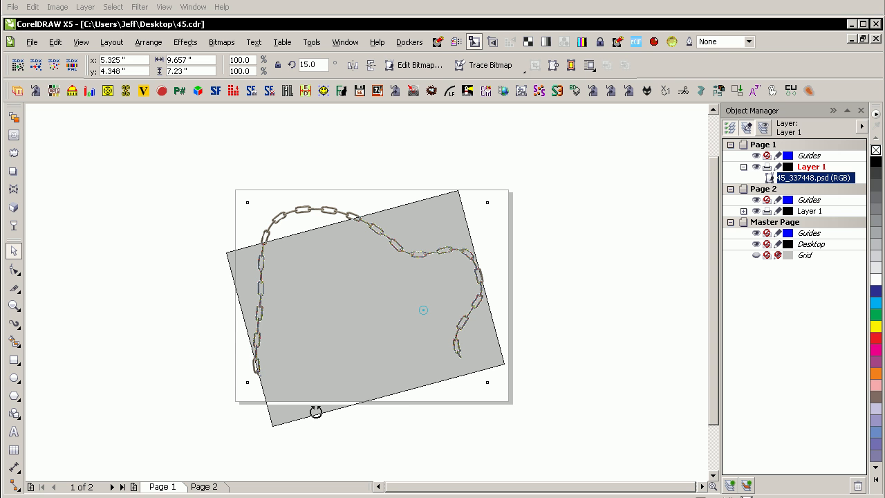
pyautogui.moveTo(312, 422)
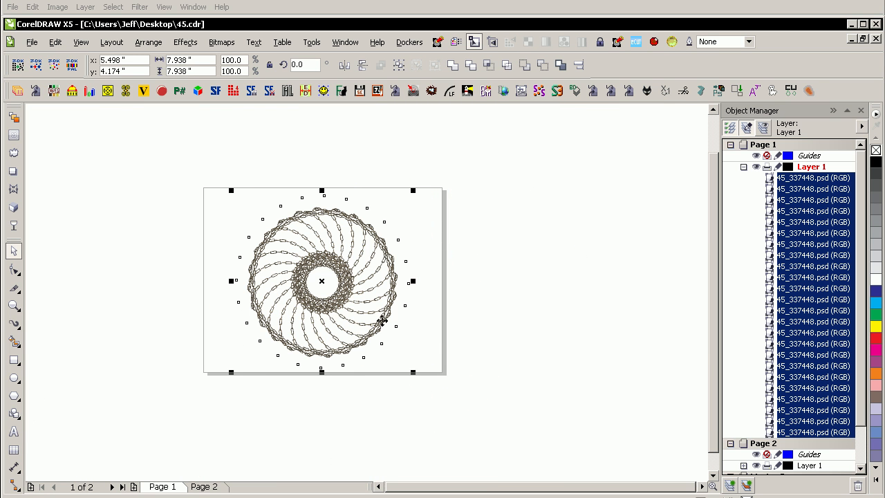
# Step: Duplicate rotated chain copies into a ring and add a dark grey rectangle behind them
pyautogui.click(14, 359)
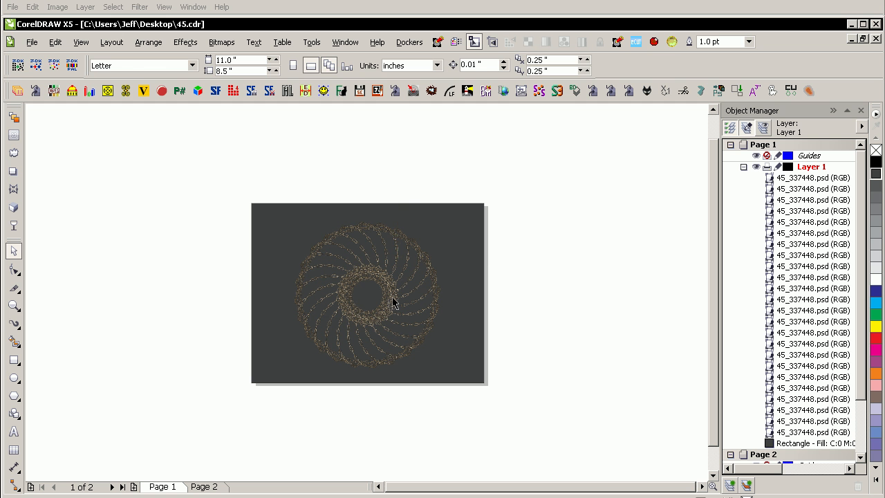
pyautogui.click(367, 294)
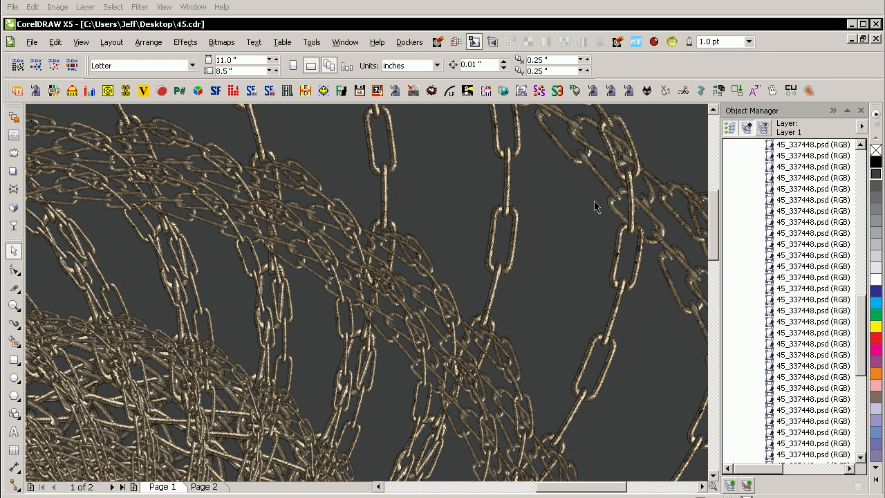
pyautogui.moveTo(356, 312)
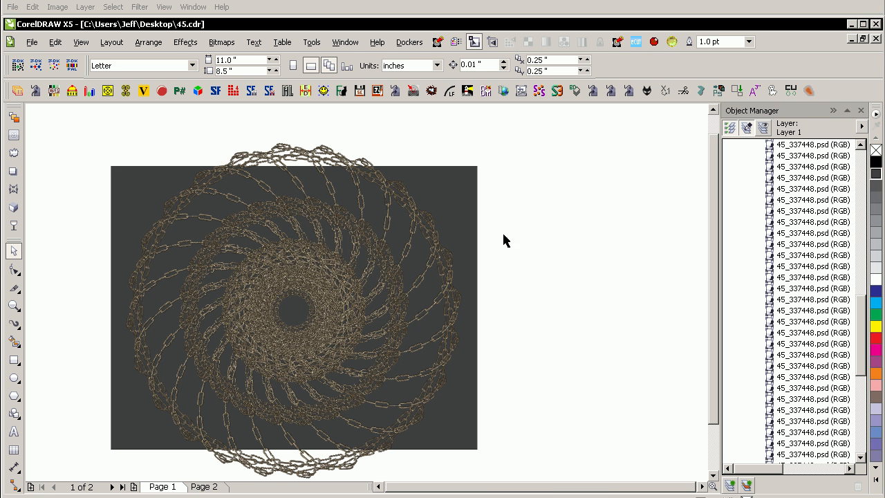
pyautogui.click(297, 297)
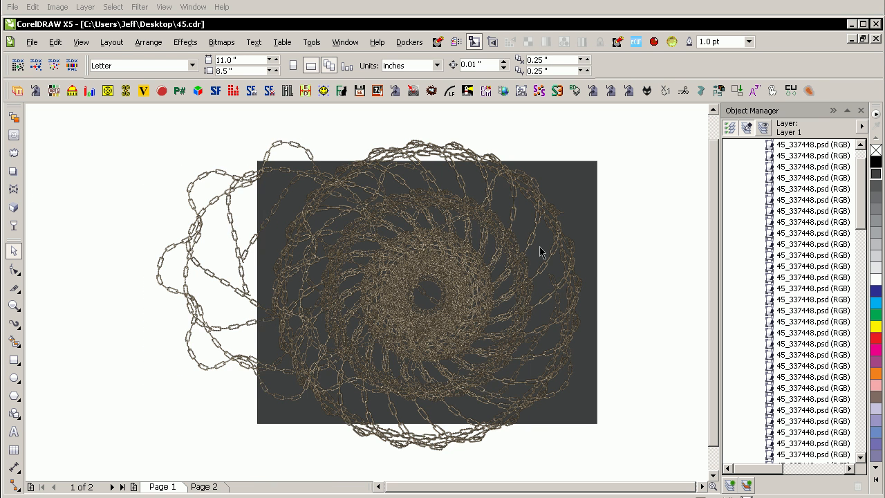
pyautogui.moveTo(620, 302)
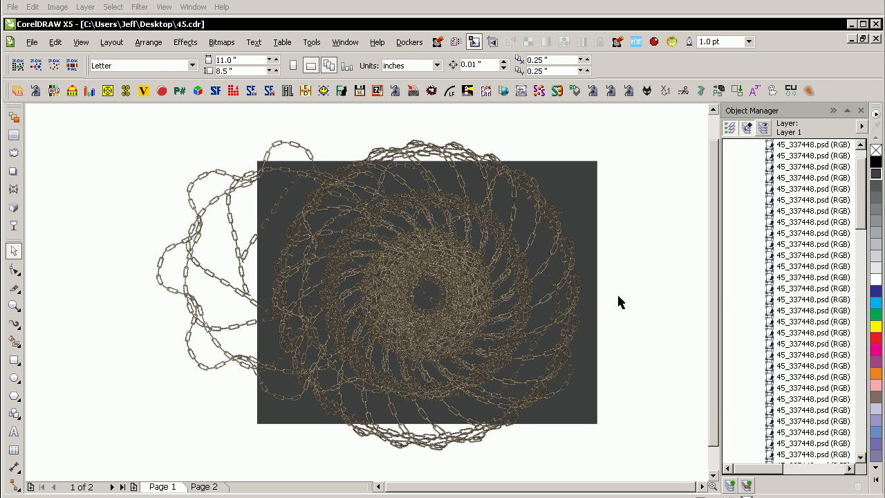
pyautogui.click(439, 313)
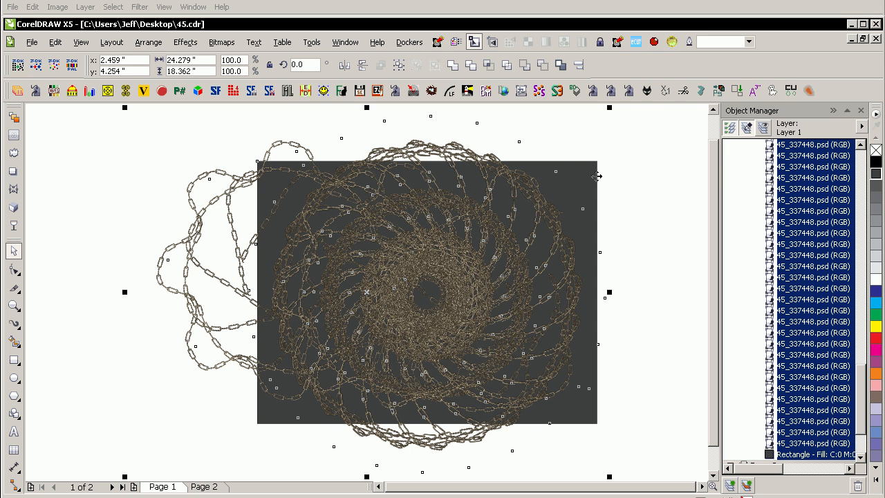
# Step: PowerClip the chains inside the grey rectangle and make its linear gradient's light end brown
pyautogui.click(185, 42)
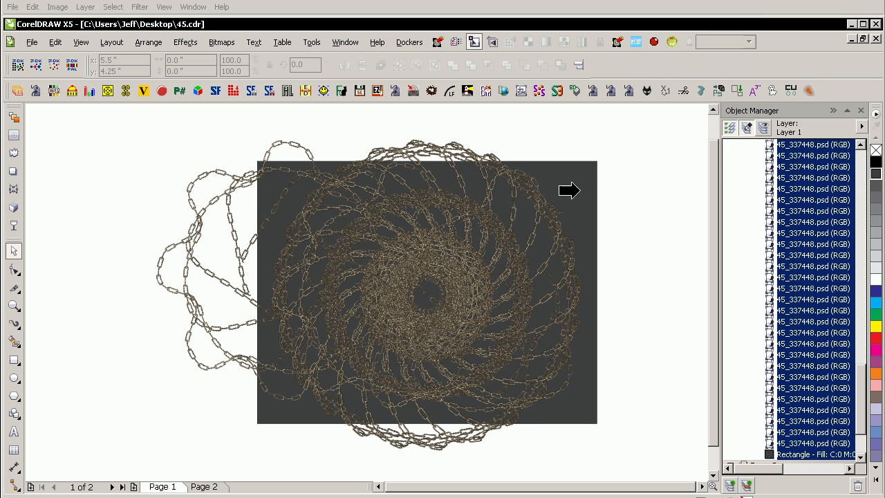
pyautogui.moveTo(588, 164)
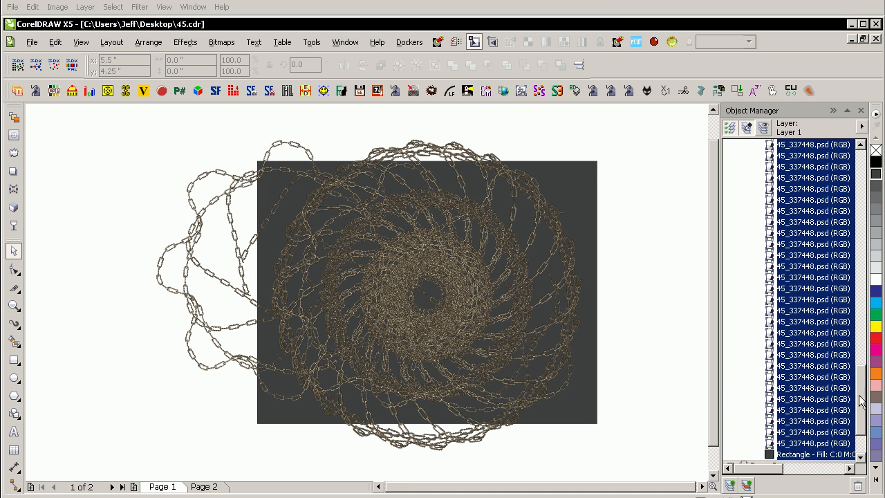
pyautogui.click(425, 290)
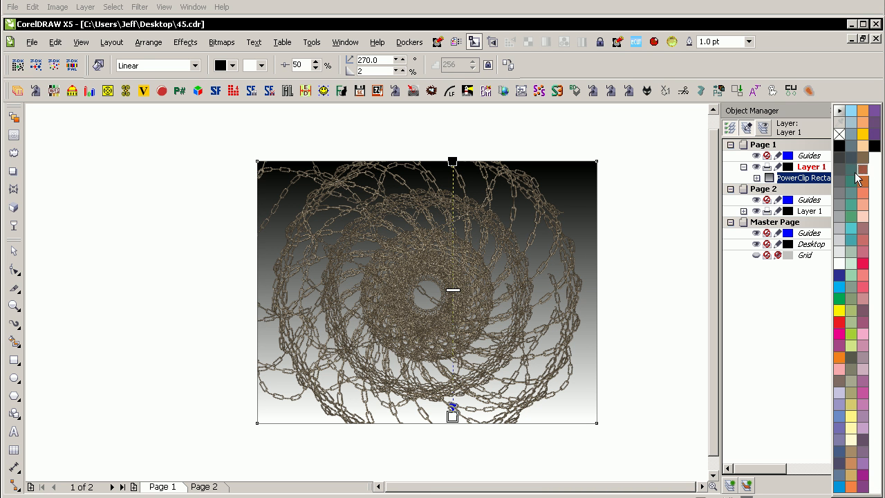
pyautogui.click(838, 178)
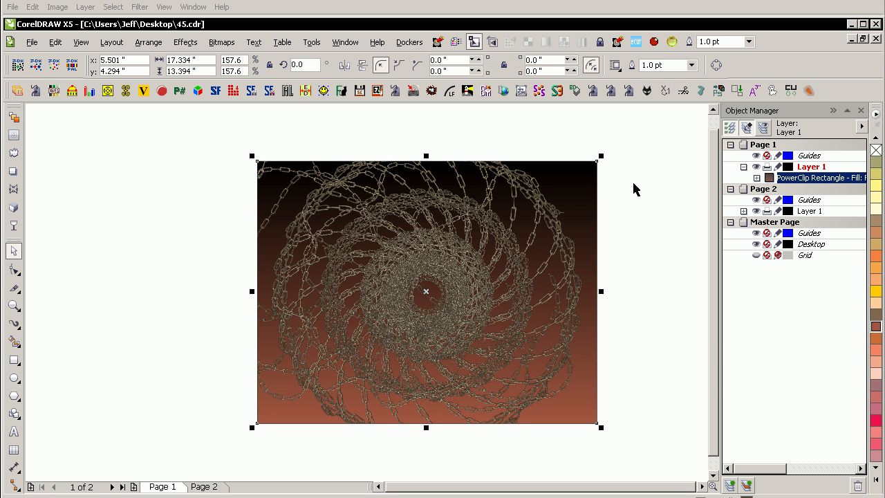
pyautogui.moveTo(546, 195)
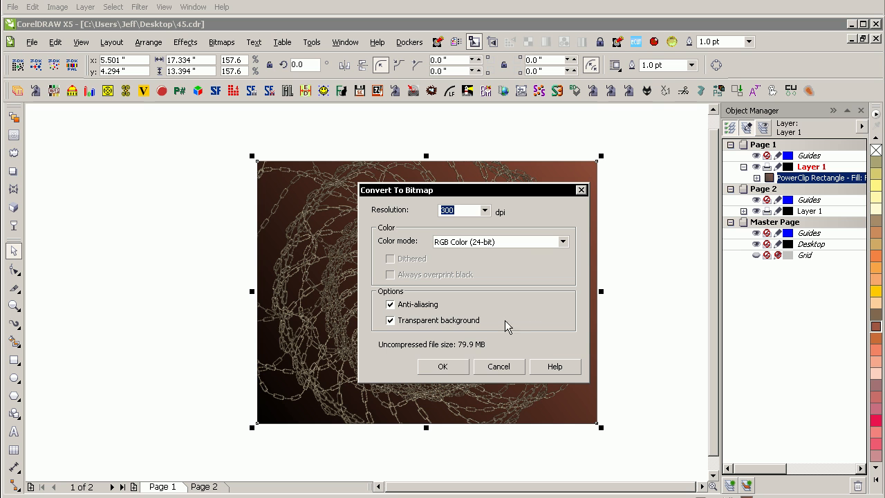
# Step: Convert the clipped artwork to a 300 dpi RGB bitmap without transparent background
pyautogui.click(390, 320)
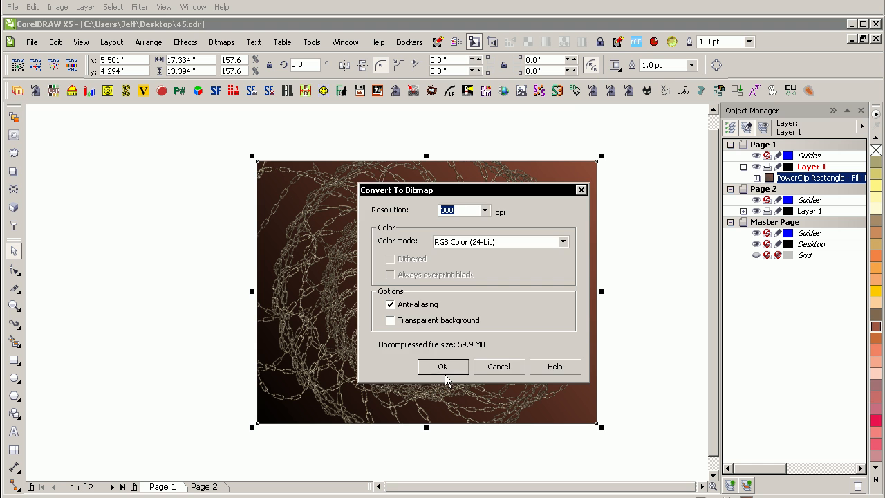
pyautogui.click(442, 366)
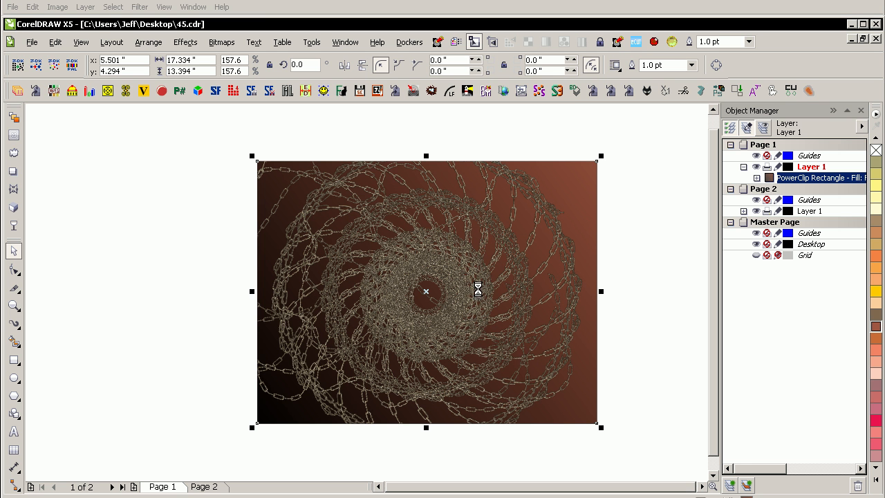
pyautogui.moveTo(484, 303)
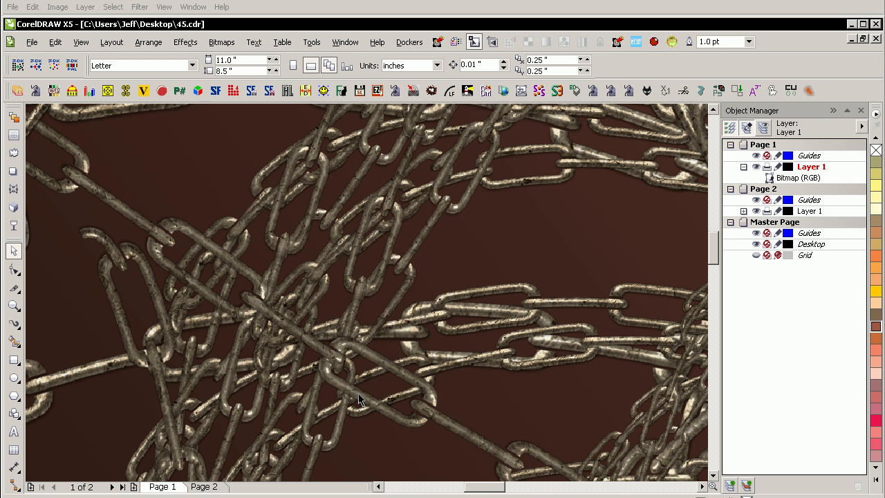
pyautogui.moveTo(356, 375)
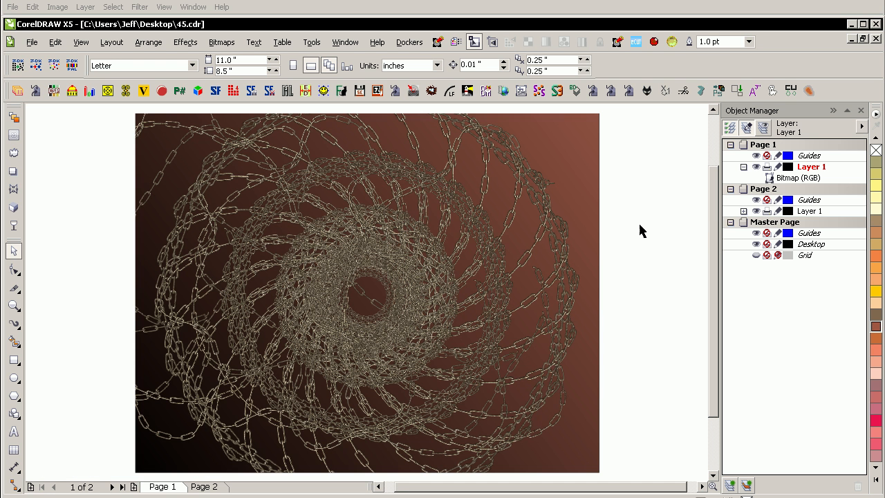
pyautogui.moveTo(475, 408)
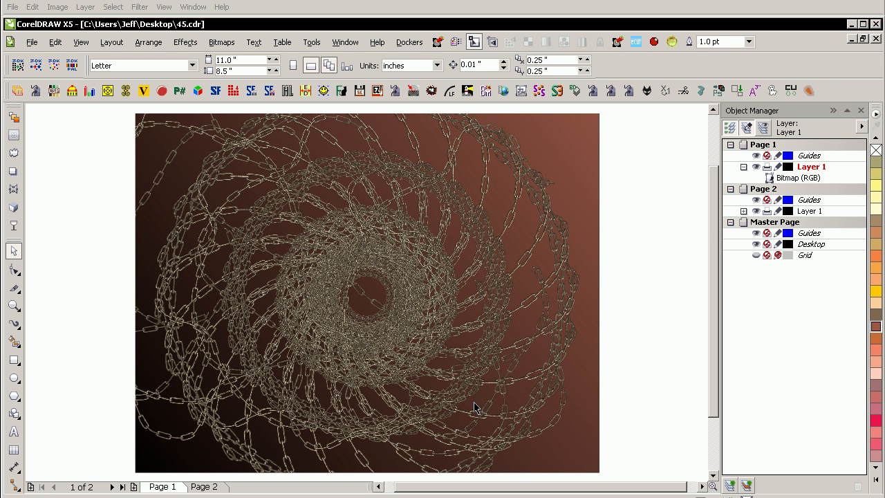